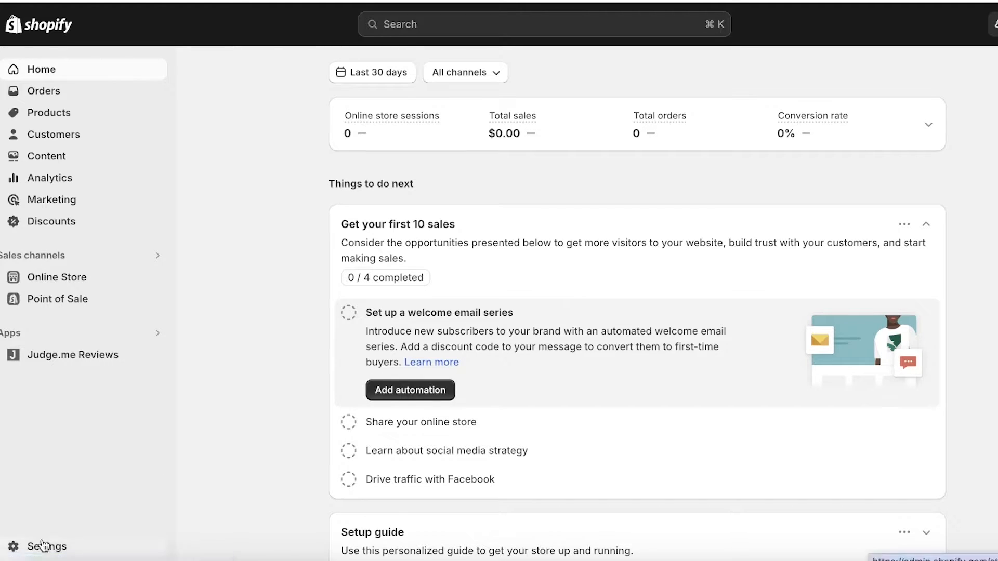
- Go through Settings > Apps and sales channels to the Shopify App Store
left_click(47, 547)
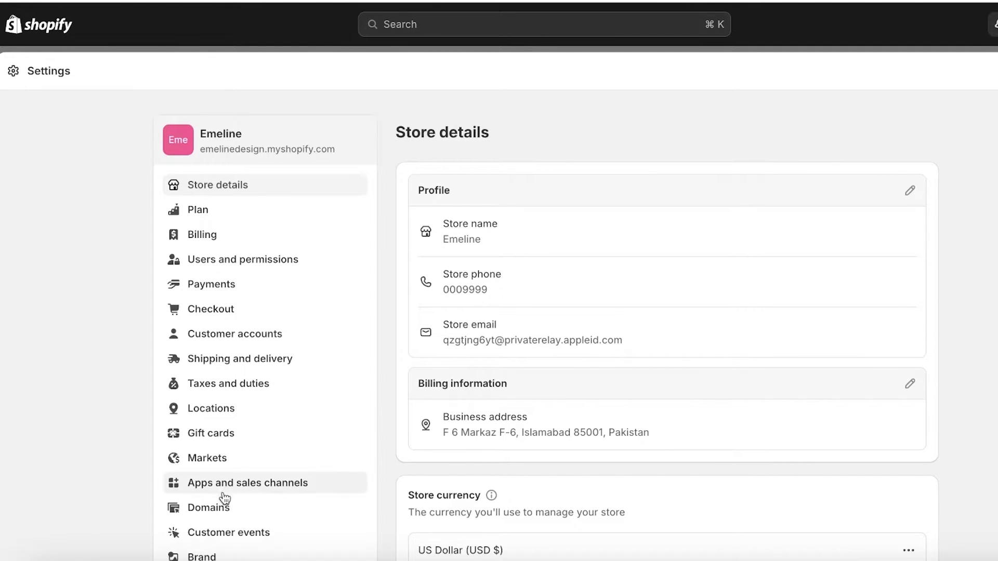
left_click(247, 482)
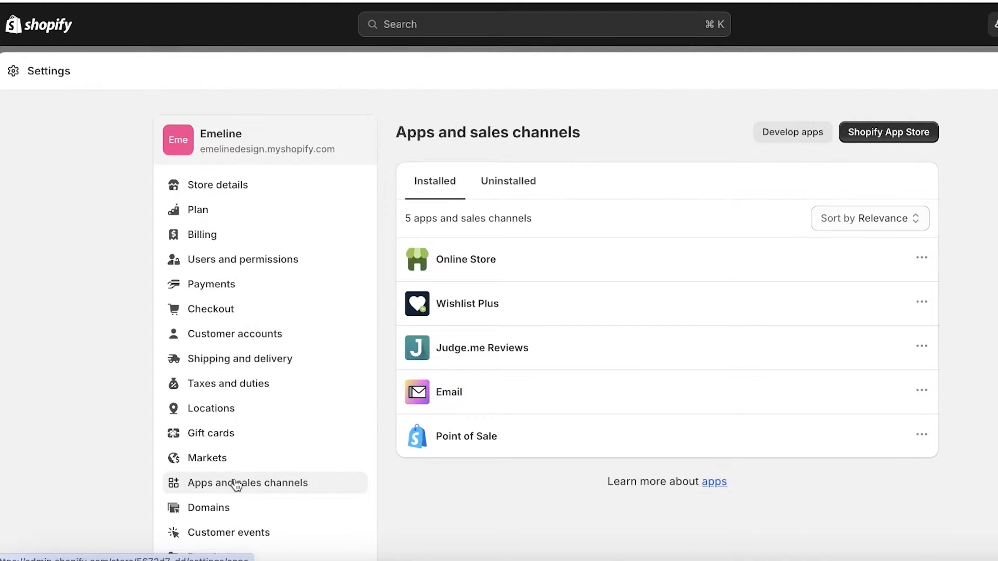
left_click(887, 132)
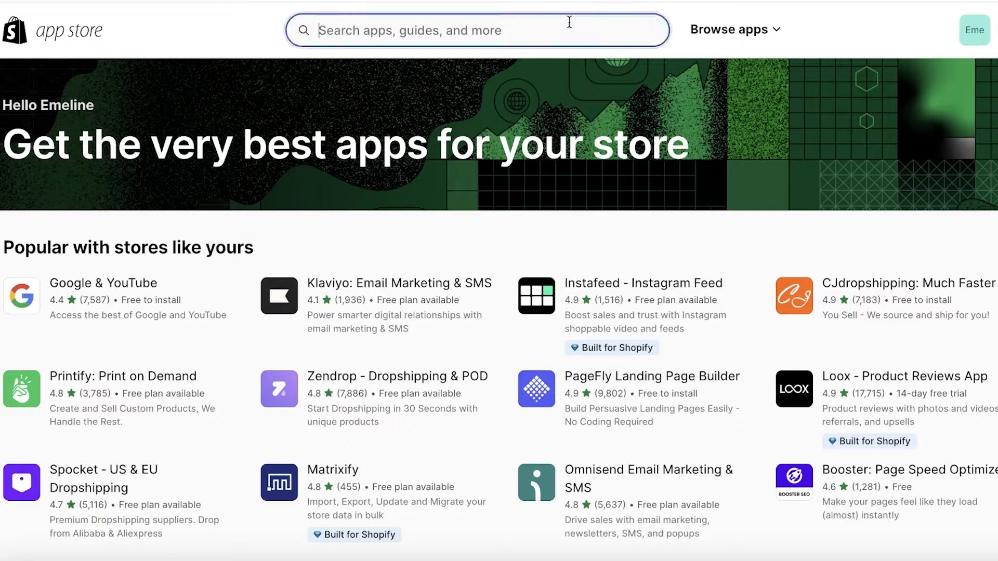
- Search 'pixel' then 'facebook' and open Meta's Facebook & Instagram app listing
type("pixel")
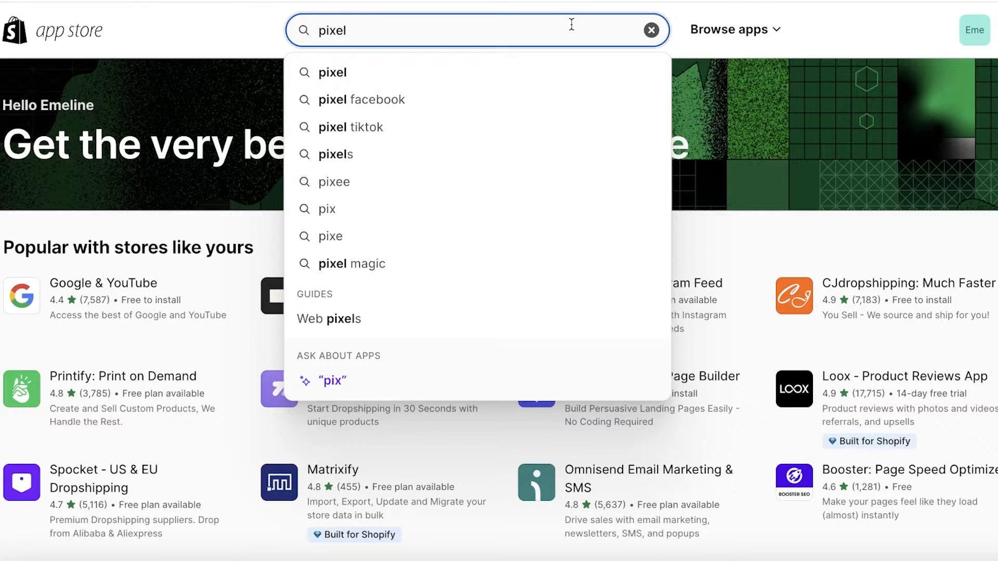
key("Enter")
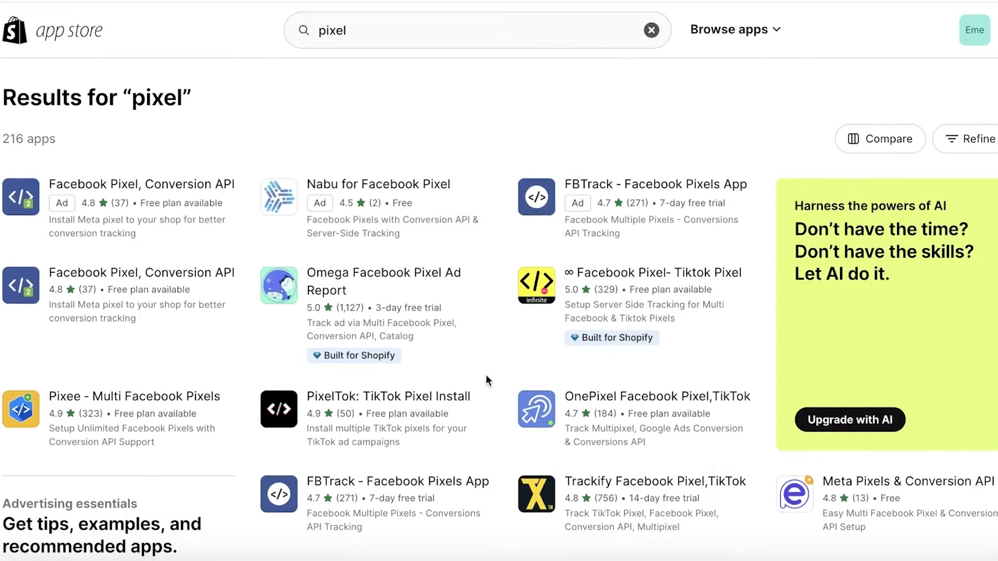
left_click(474, 30)
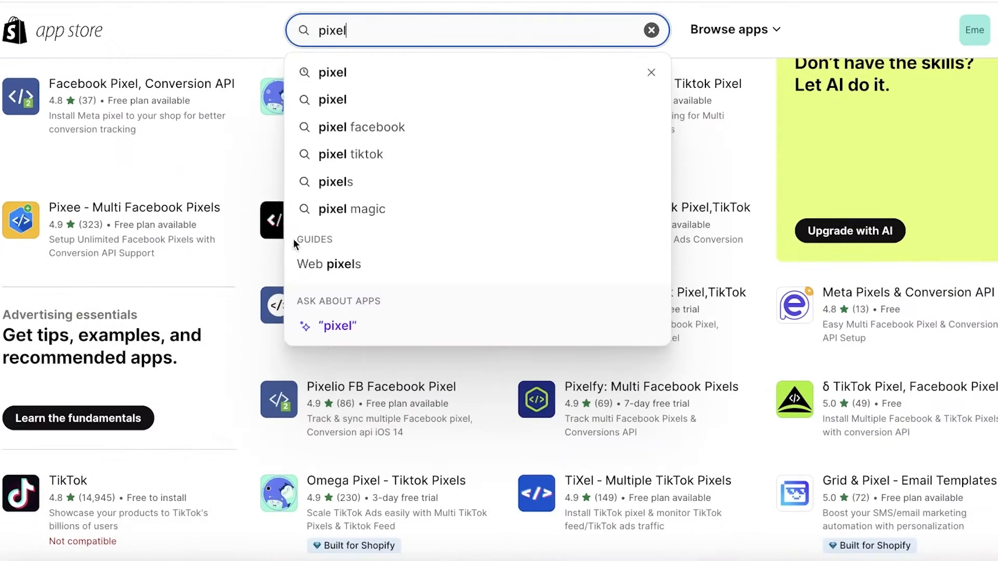
double_click(330, 30)
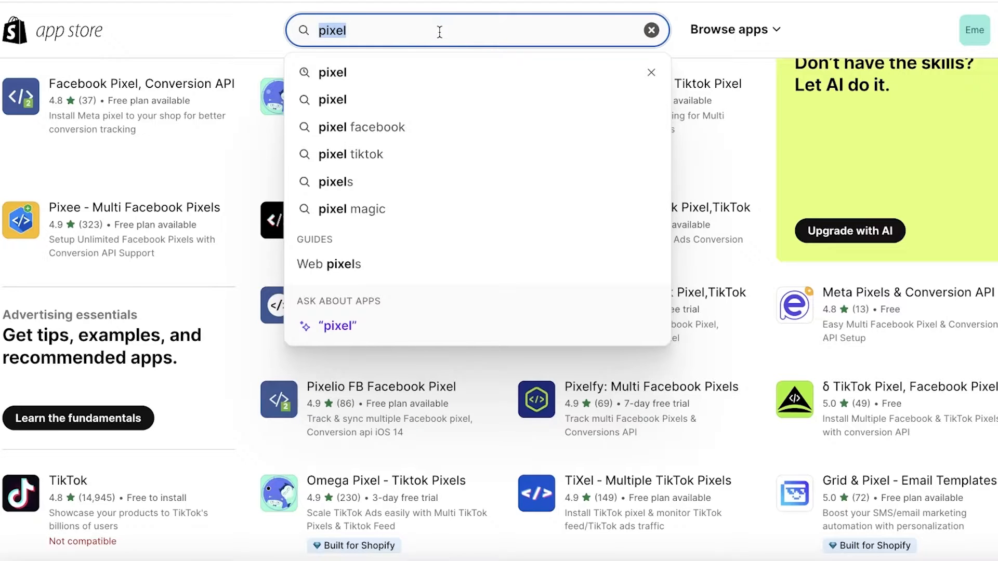
type("facebook")
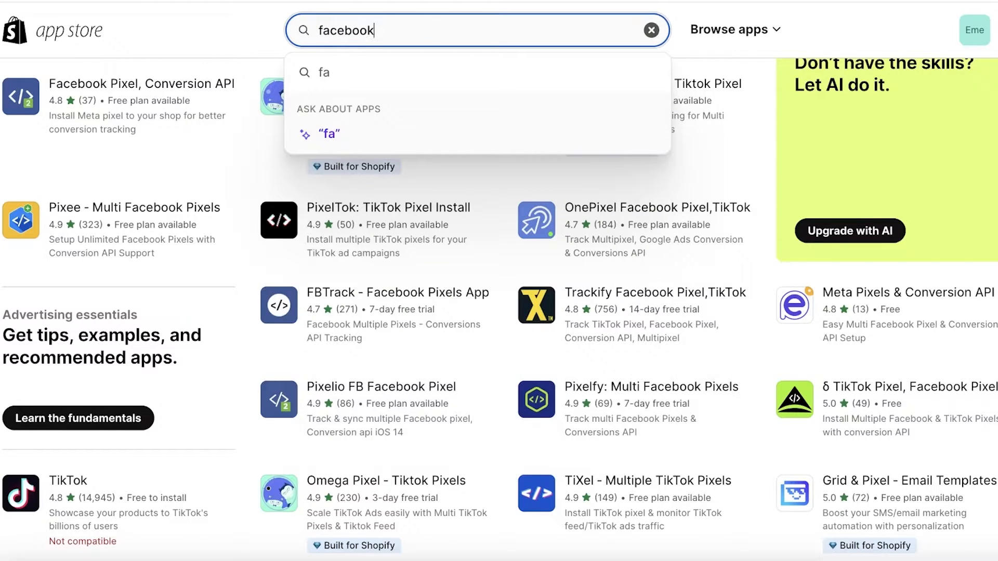
key("Enter")
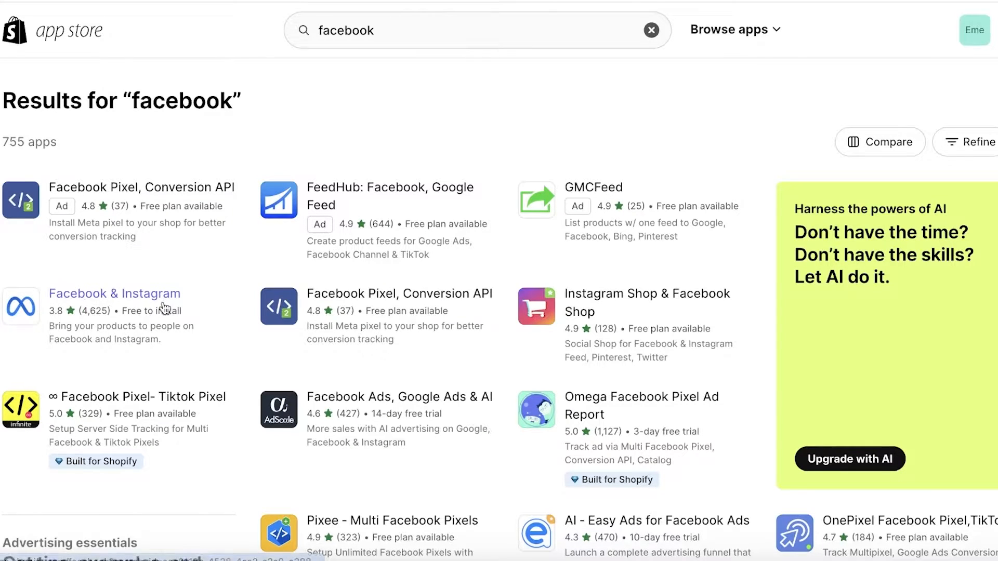
mouse_move(114, 293)
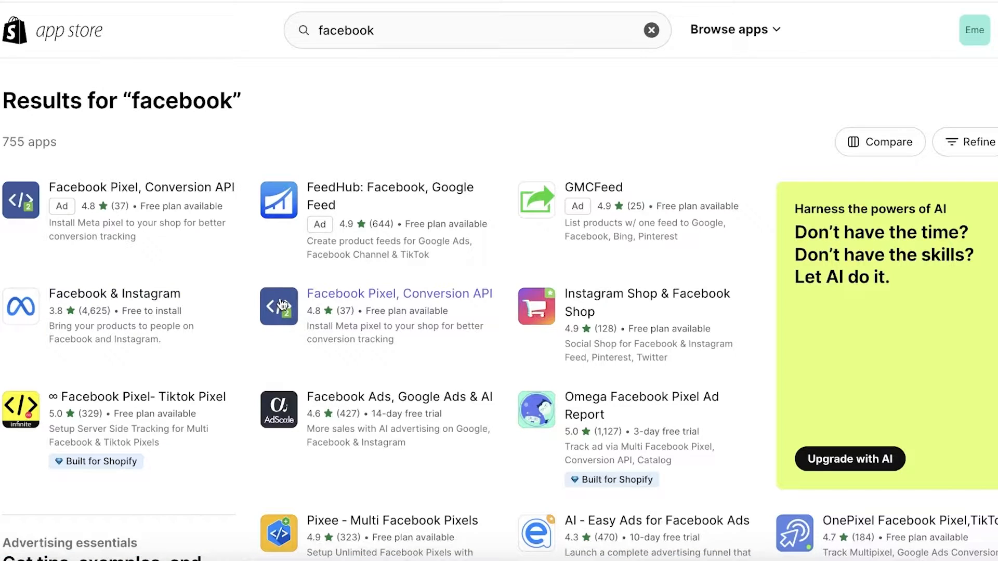
mouse_move(404, 311)
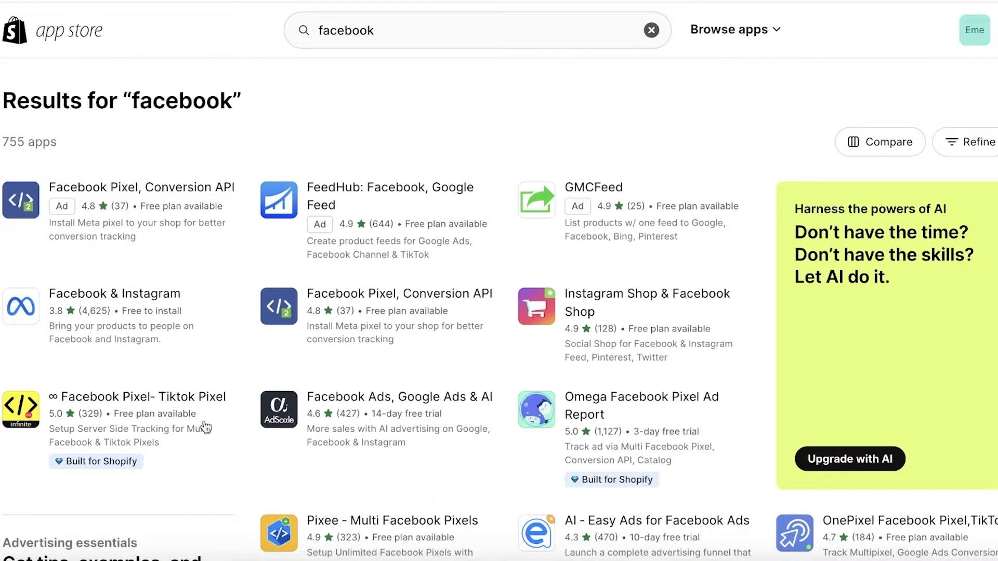
left_click(114, 293)
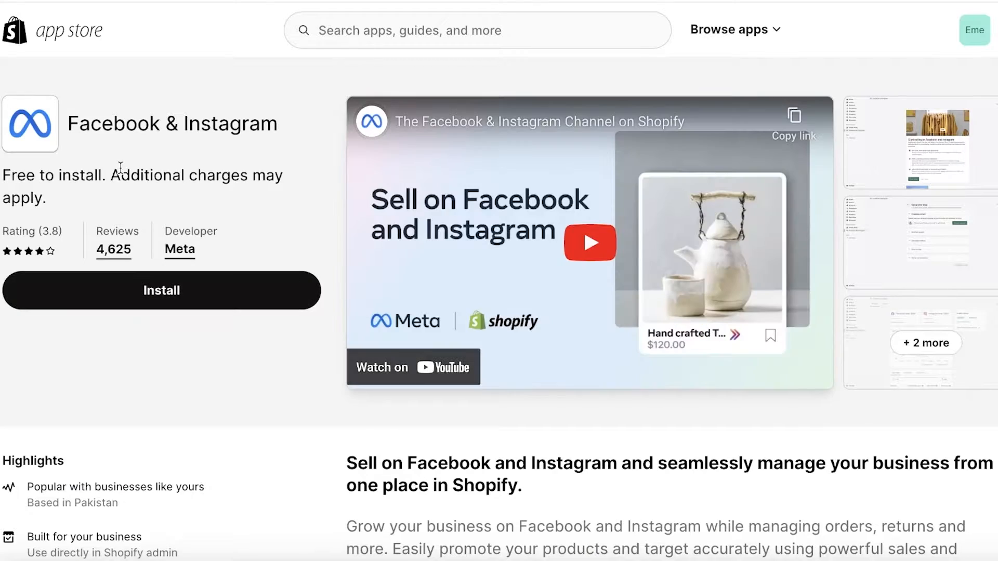
mouse_move(108, 215)
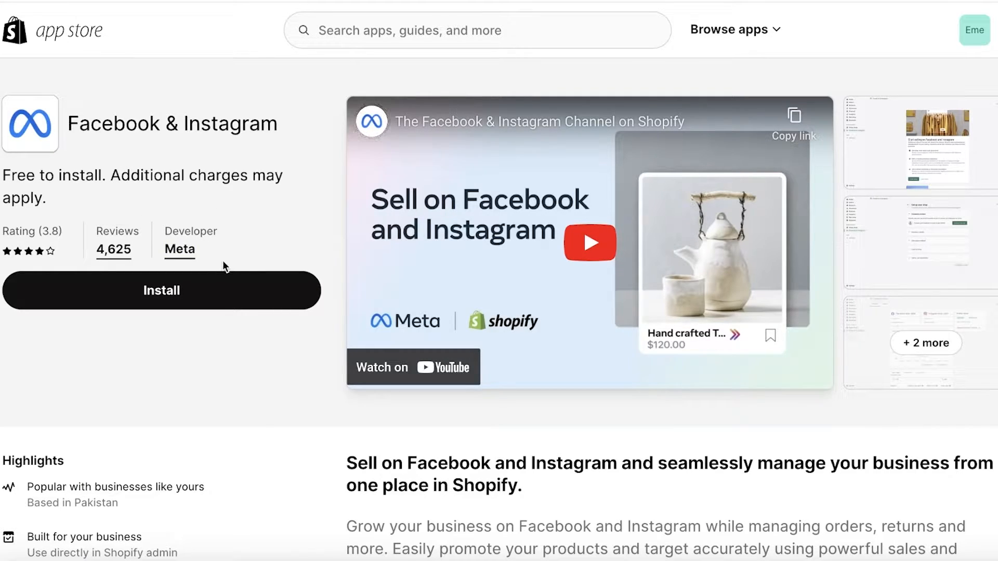
- Install the Facebook & Instagram app, pin it to sales channels, and begin the ads setup
left_click(162, 290)
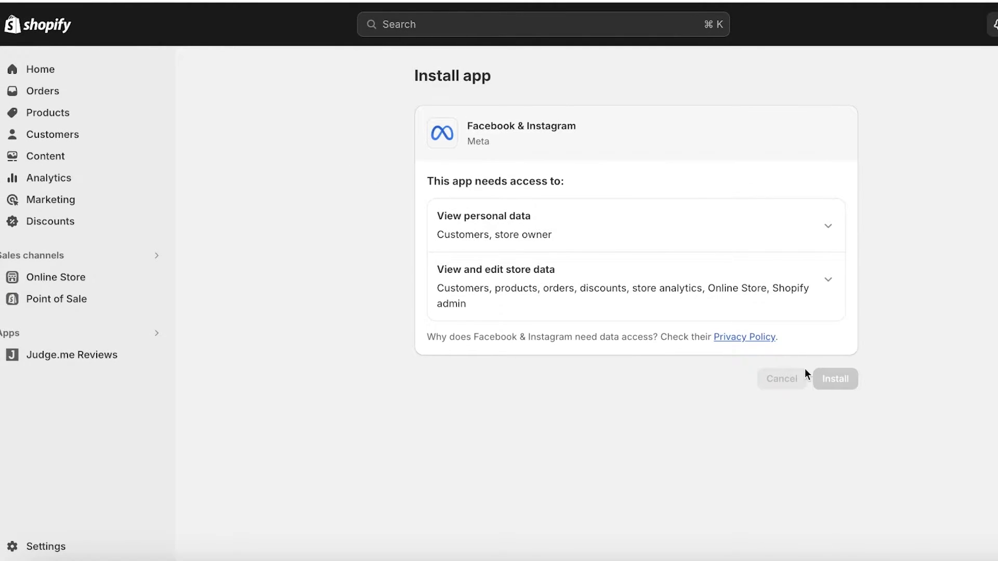
mouse_move(800, 385)
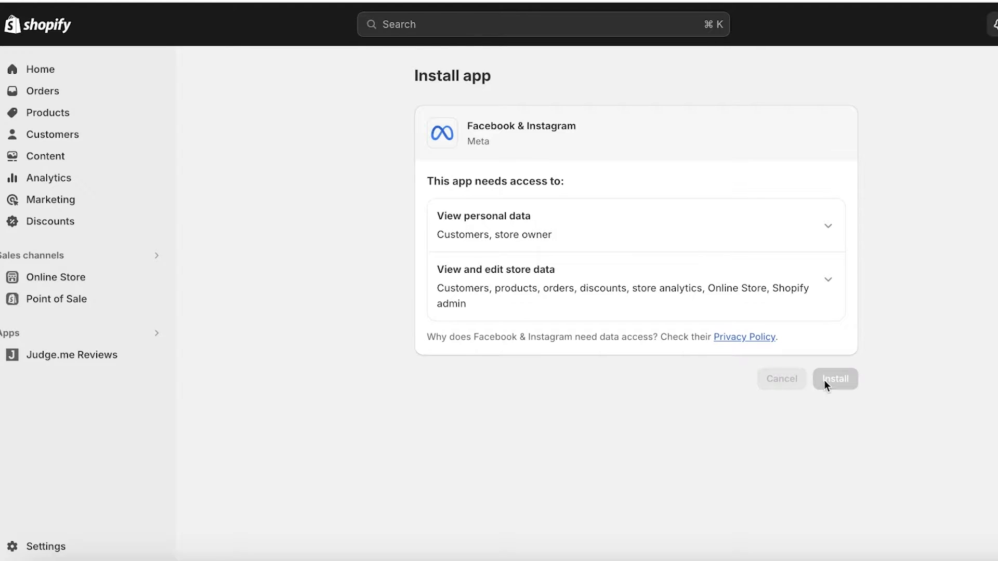
left_click(834, 379)
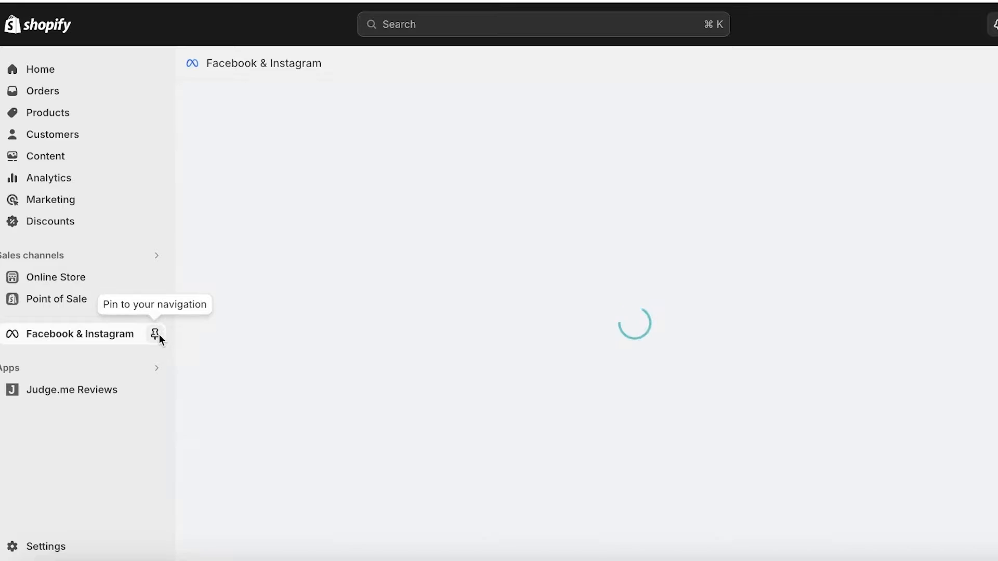
left_click(155, 333)
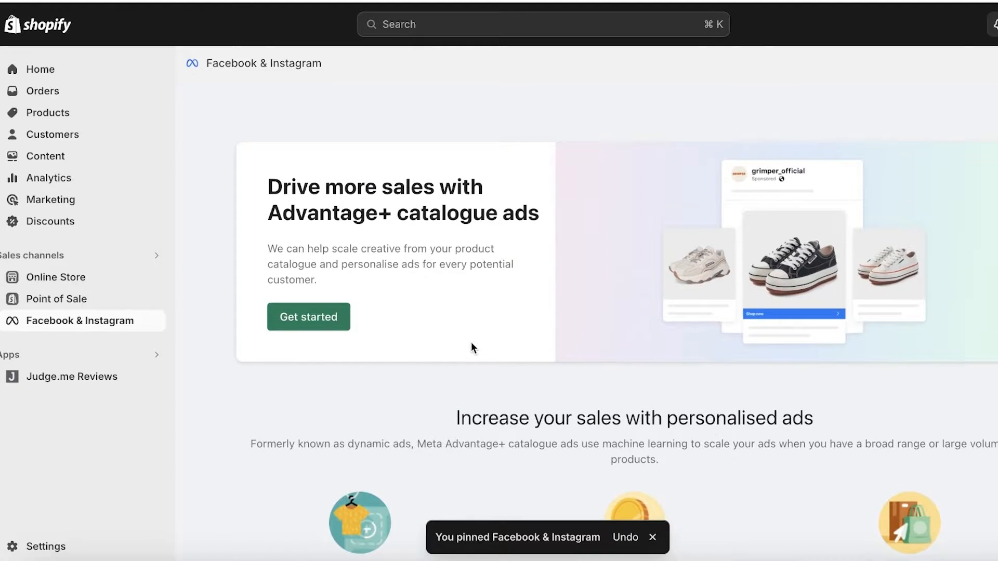
left_click(309, 317)
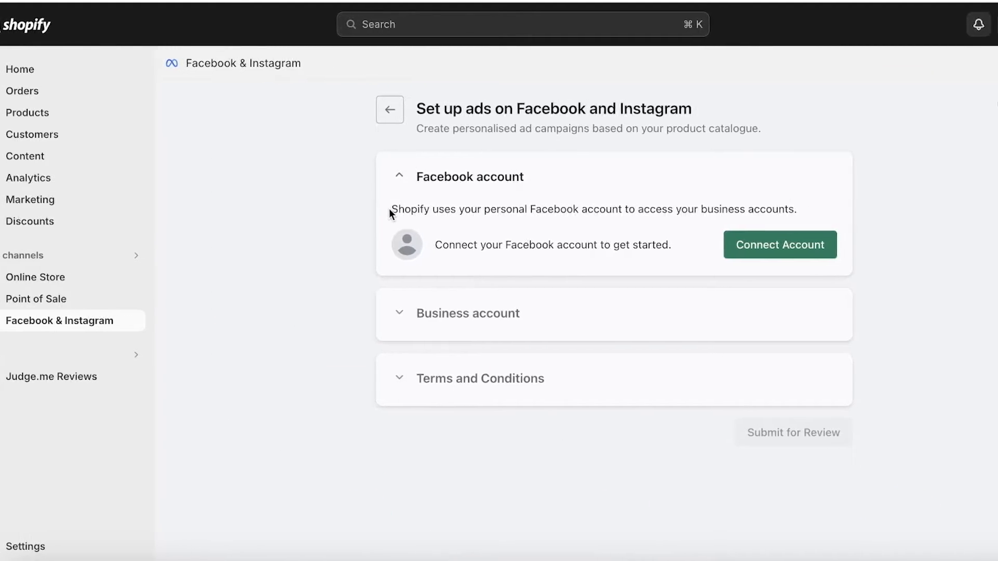
- Connect the Facebook account using the existing login so the business account step completes
left_click(778, 244)
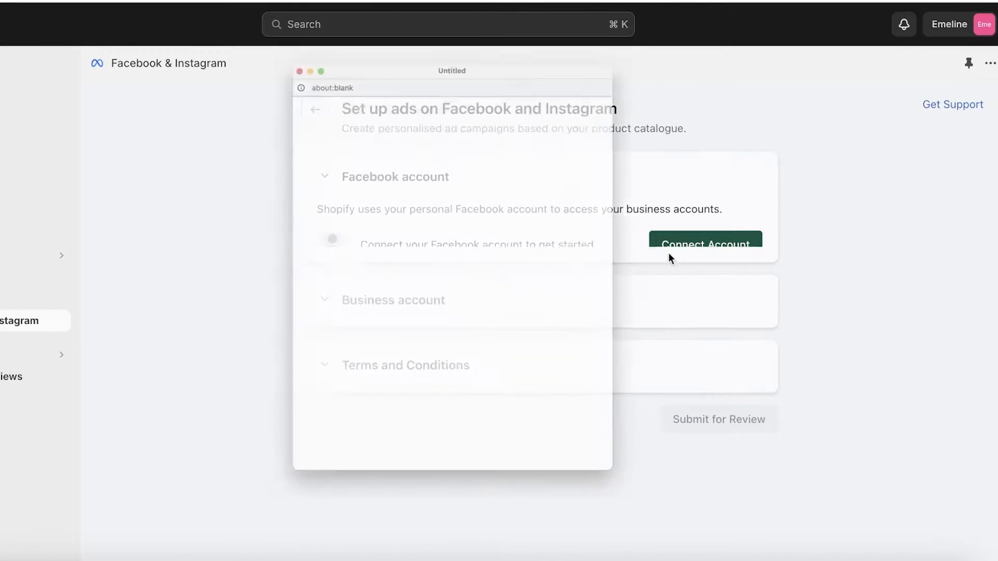
left_click(704, 244)
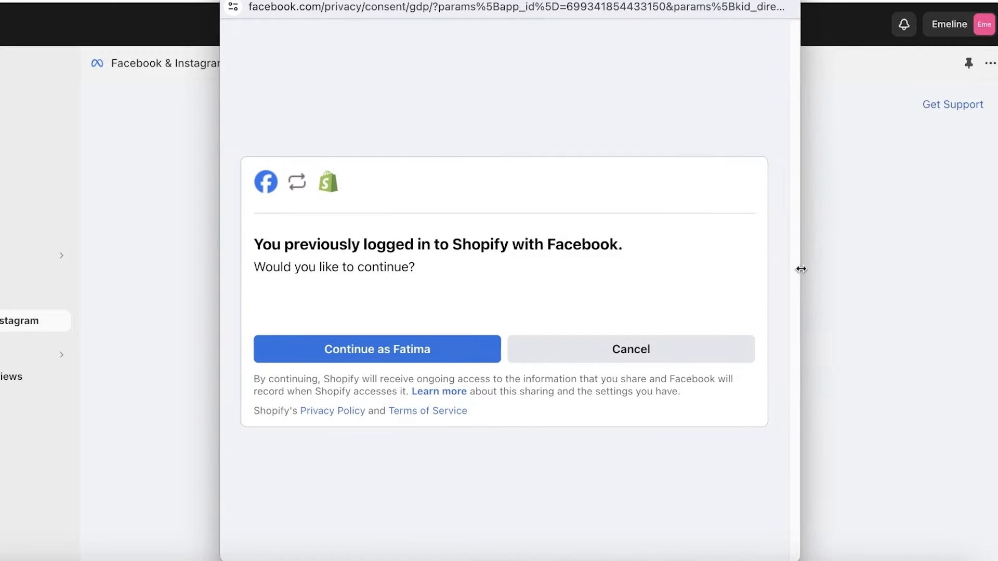
left_click(376, 349)
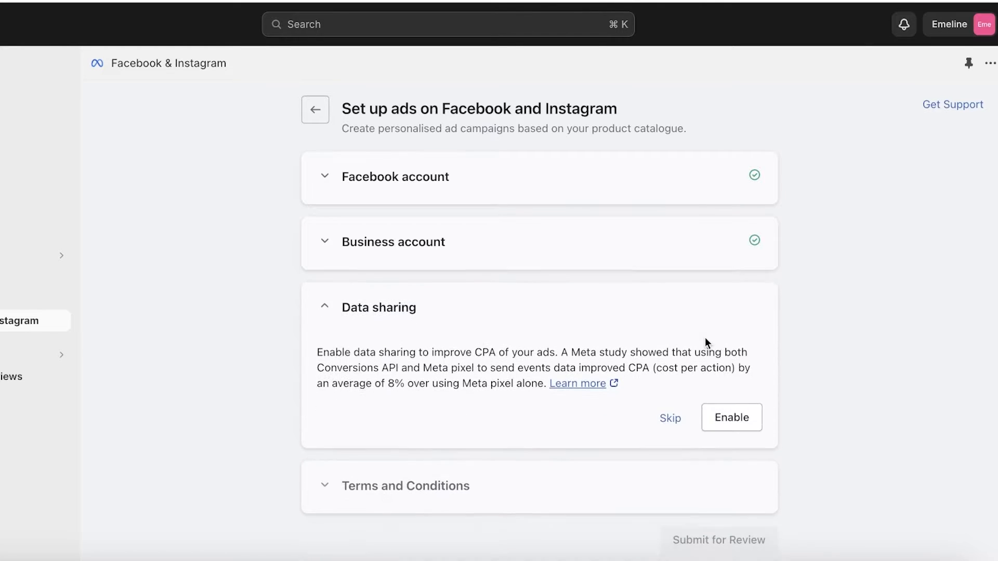
- Choose the ENHANCED data sharing preference and save it
left_click(731, 418)
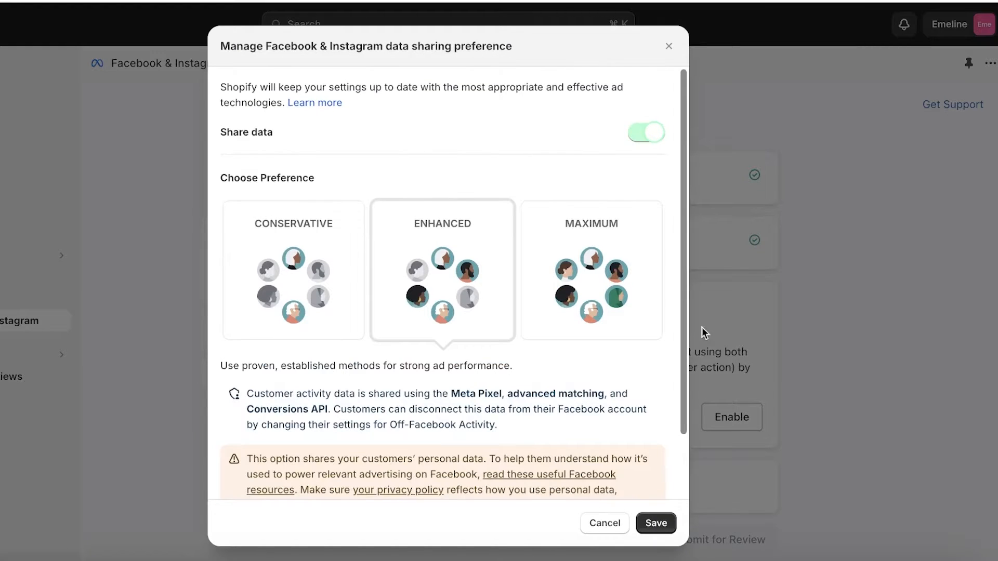
mouse_move(631, 120)
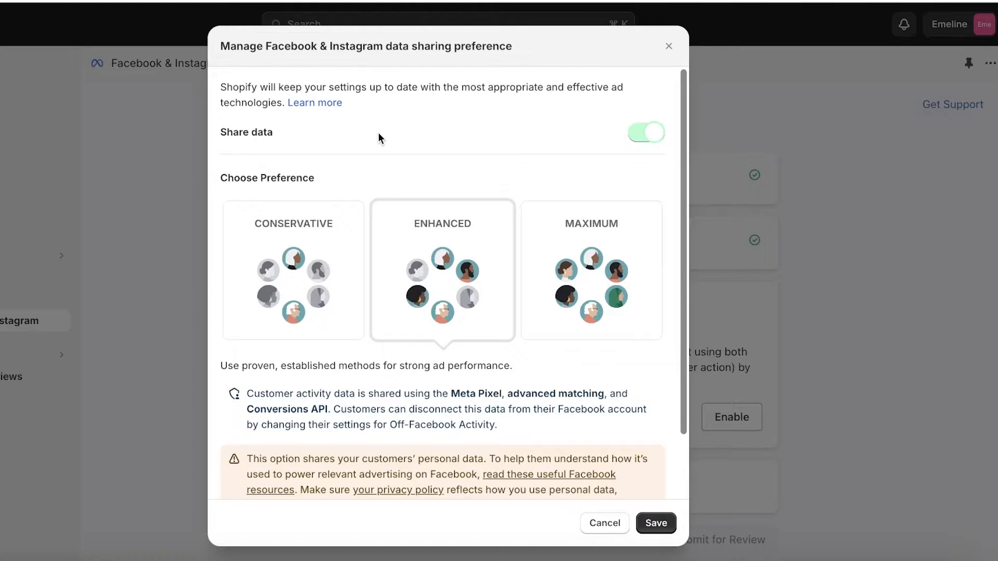
mouse_move(588, 99)
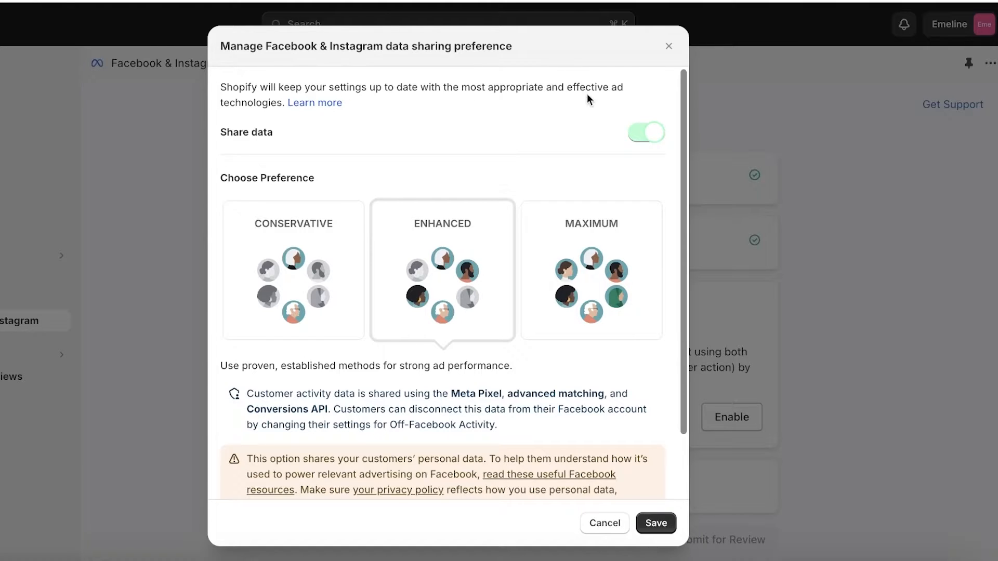
mouse_move(253, 116)
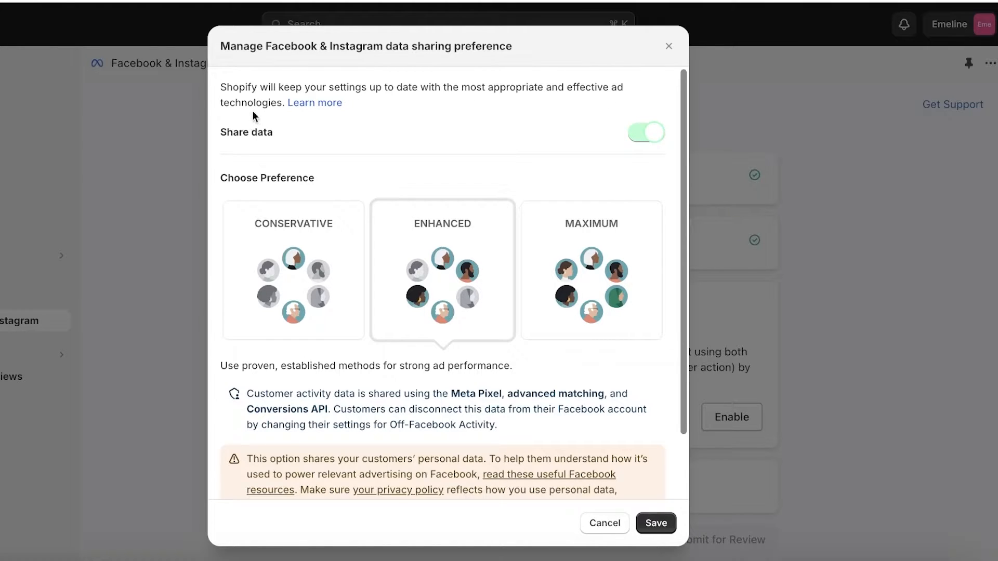
mouse_move(267, 197)
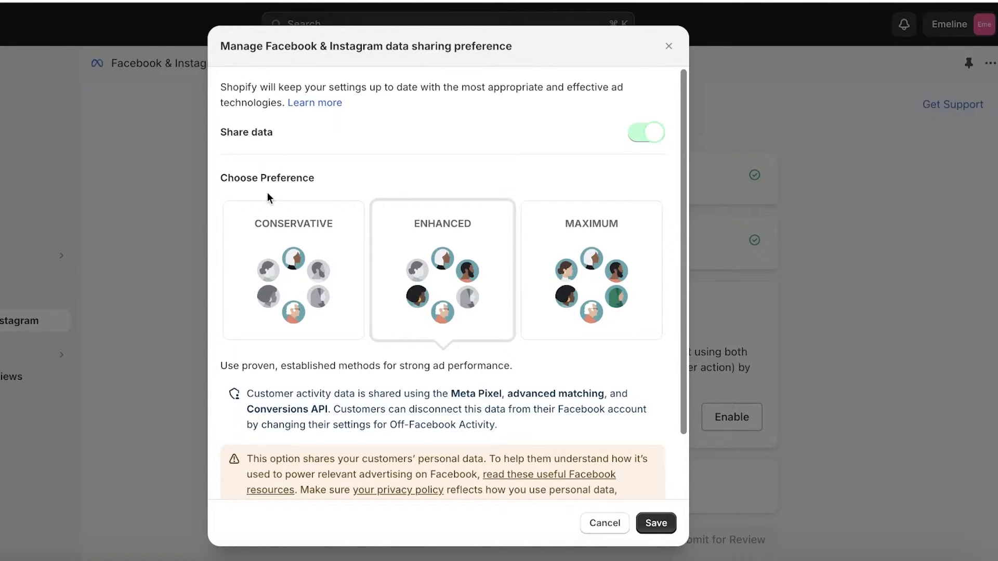
scroll("down", 3)
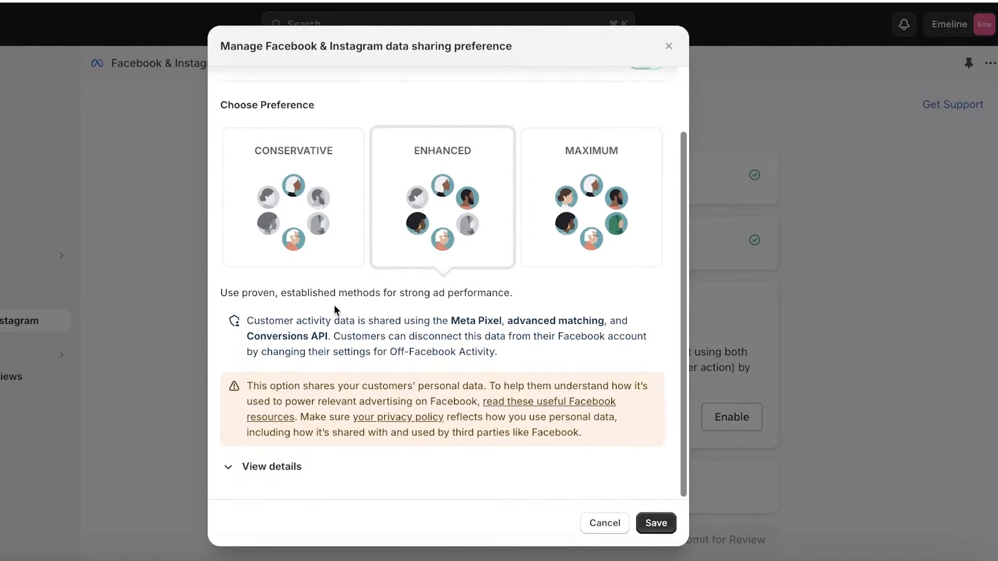
left_click(656, 523)
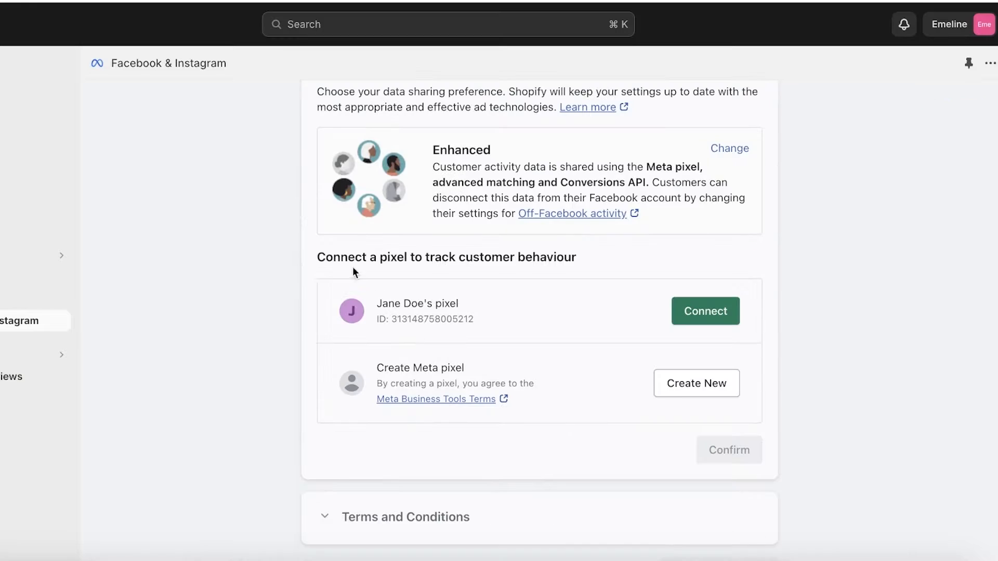
mouse_move(431, 272)
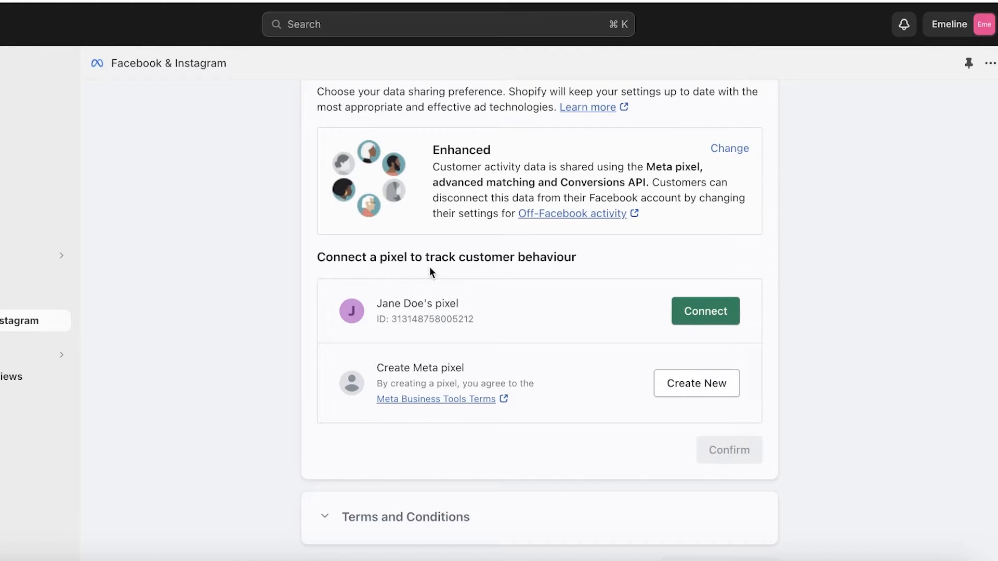
mouse_move(536, 247)
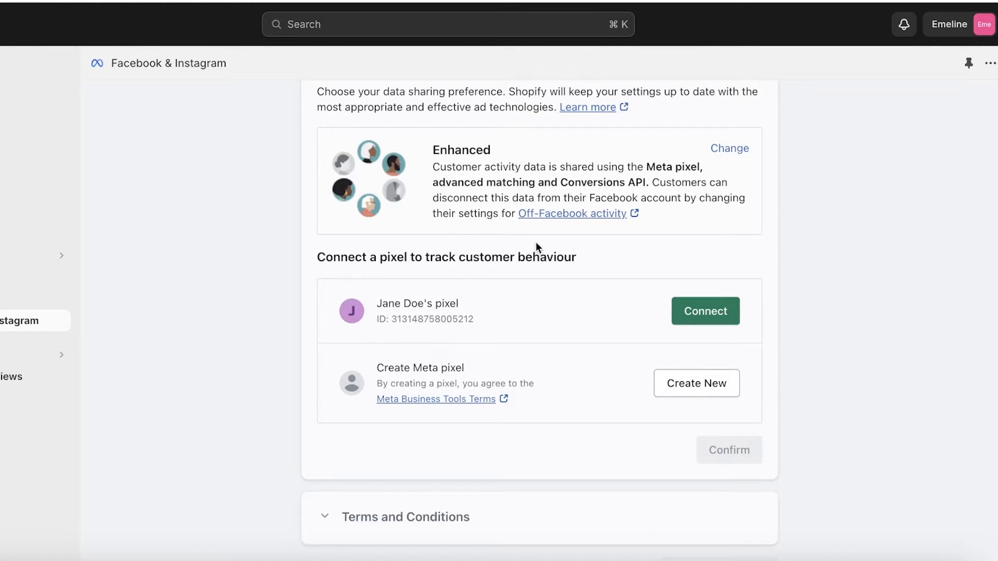
mouse_move(425, 335)
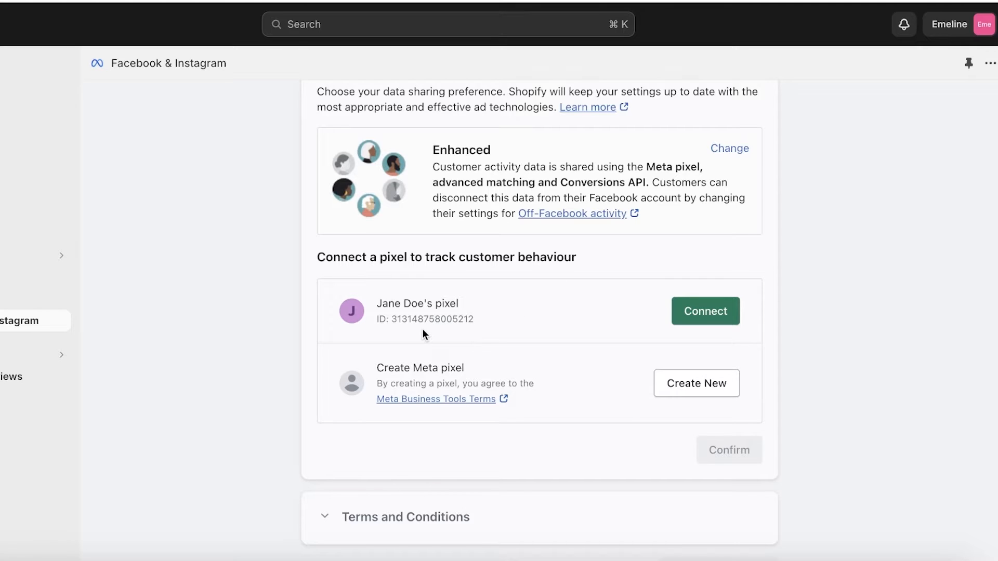
mouse_move(414, 247)
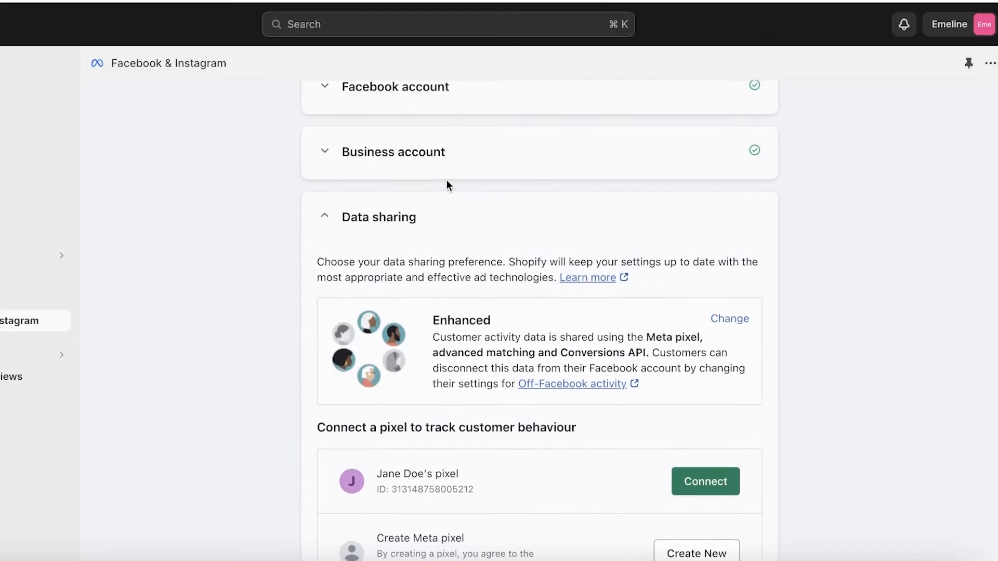
- Agree to Meta's Product Catalogue Terms and submit the channel for review
scroll("down", 3)
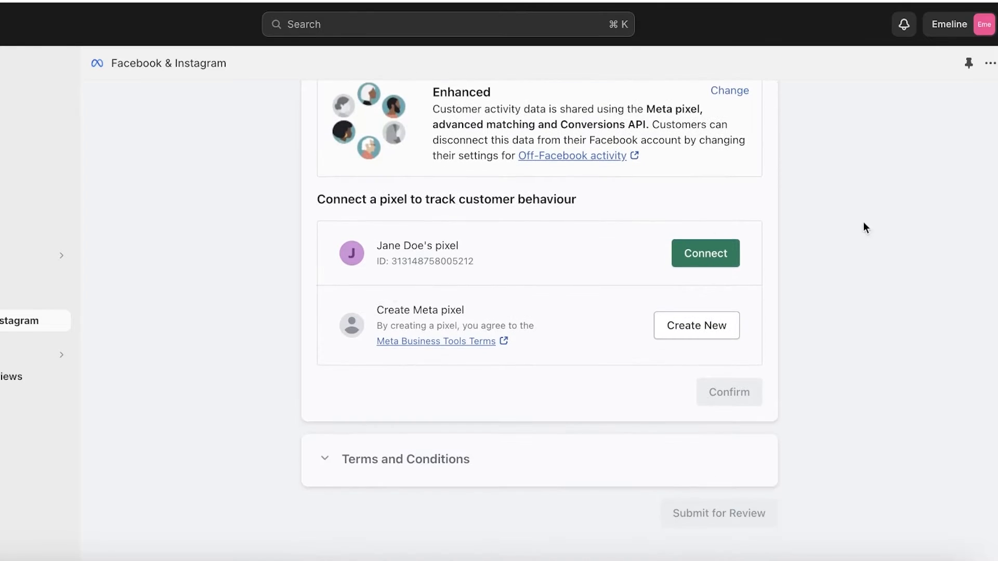
mouse_move(319, 319)
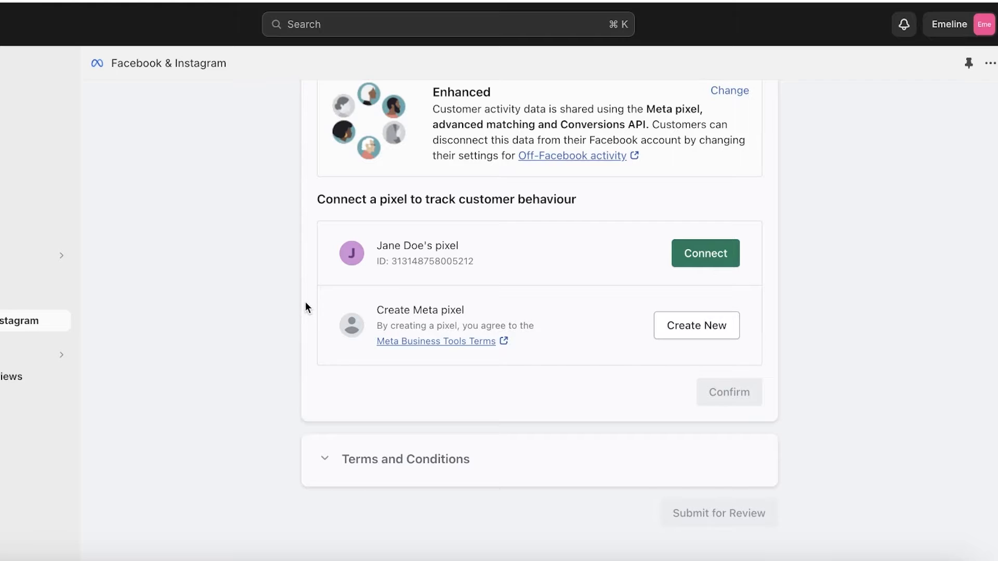
mouse_move(264, 382)
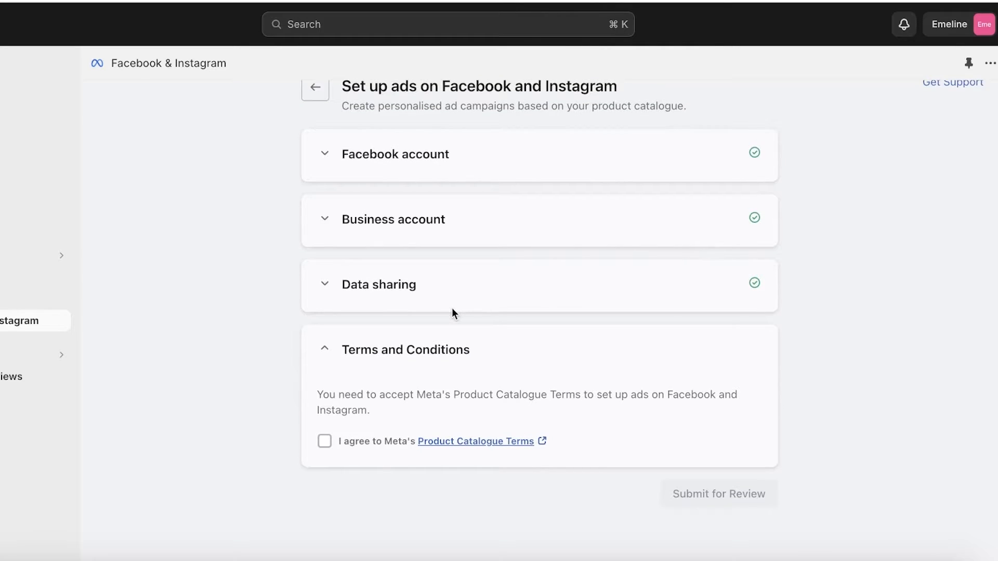
mouse_move(336, 444)
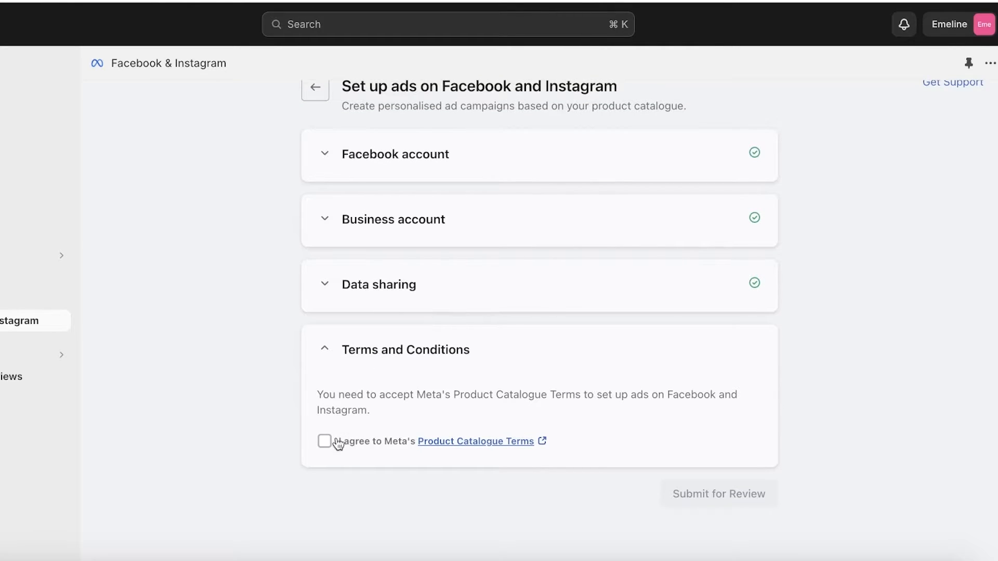
left_click(324, 441)
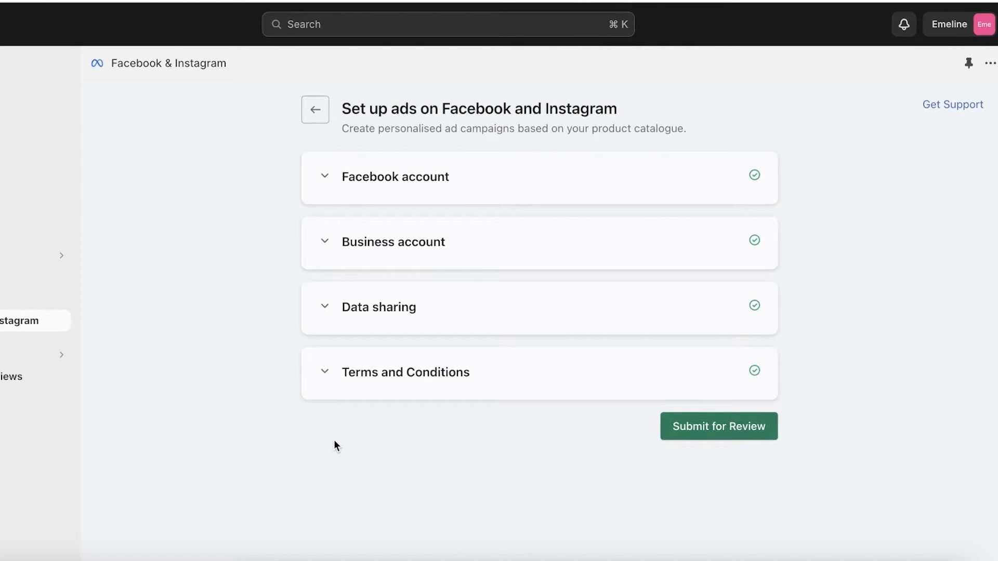
left_click(718, 426)
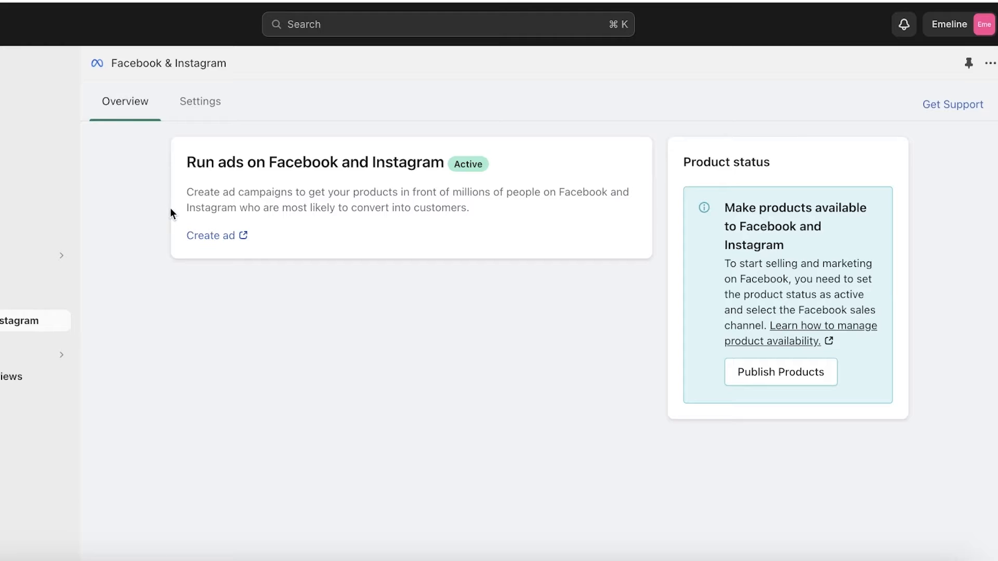
mouse_move(299, 190)
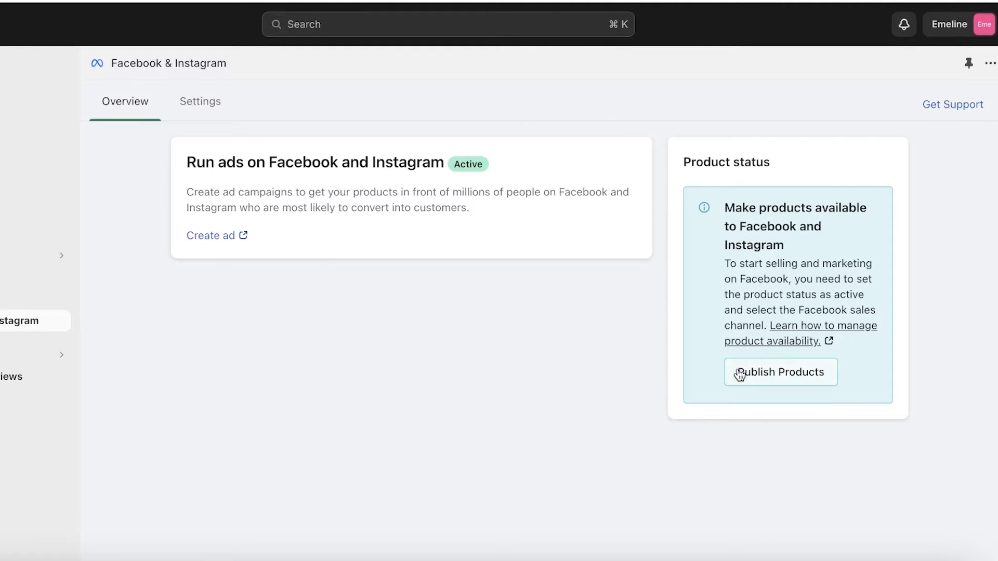
- Start Publish Products from the Facebook & Instagram overview's Product status card
left_click(778, 372)
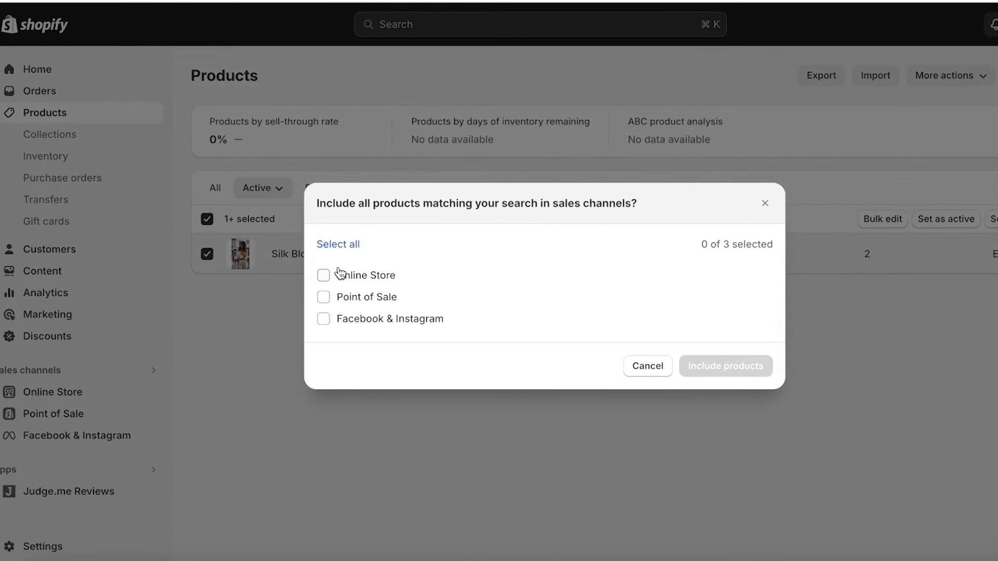
- Select all three channels (Online Store, Point of Sale, Facebook & Instagram) and include the products
left_click(338, 244)
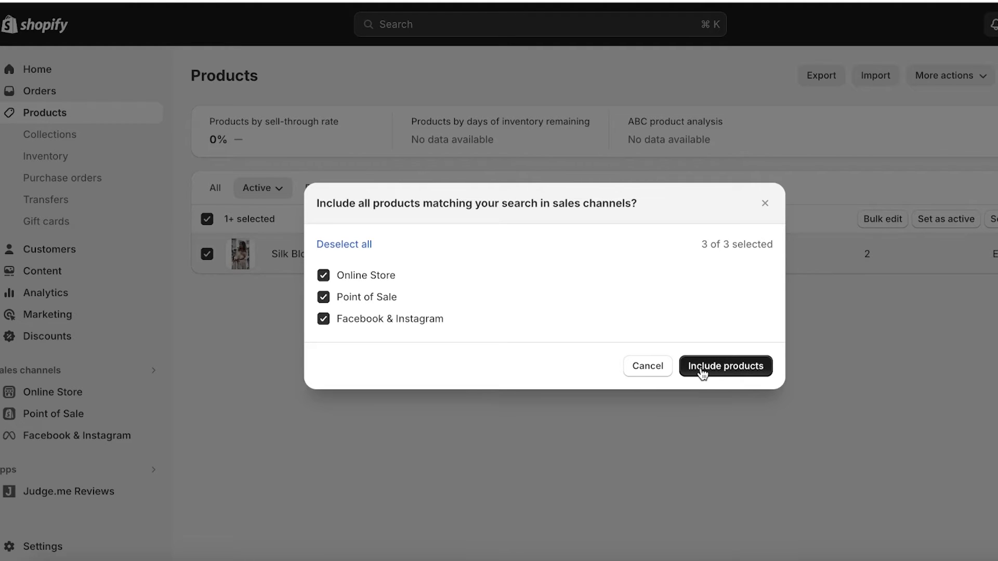
left_click(724, 366)
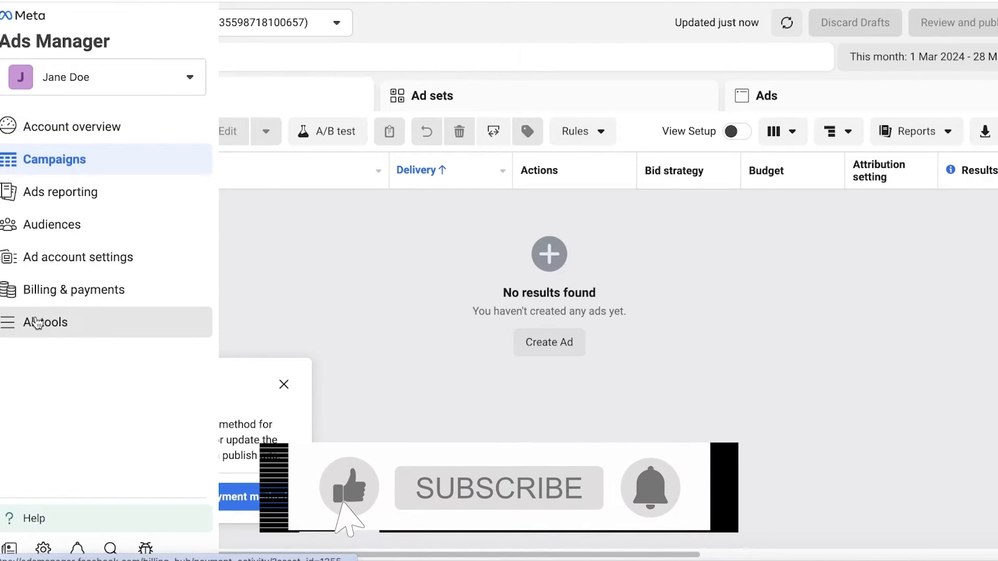
- Open Campaigns in Meta Ads Manager, showing no ads created yet
left_click(46, 322)
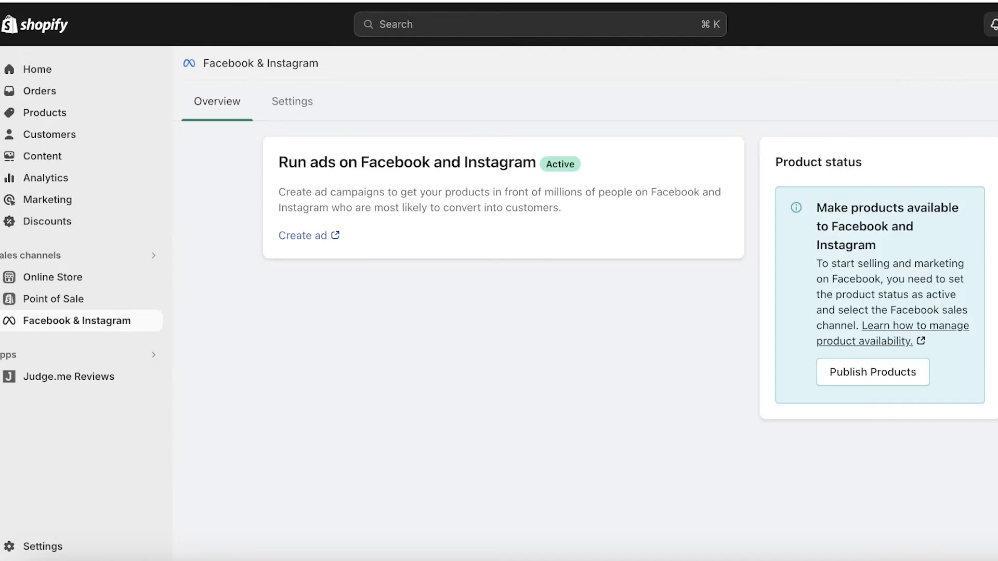
- Review the channel Settings for Enhanced sharing, the pixel and synced catalogue, then return to Overview
left_click(291, 101)
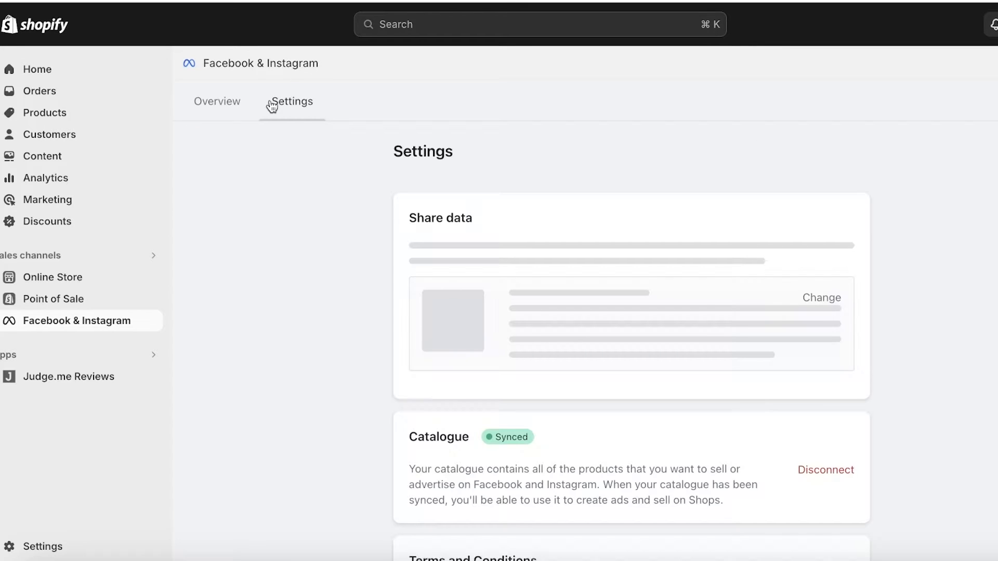
scroll("down", 3)
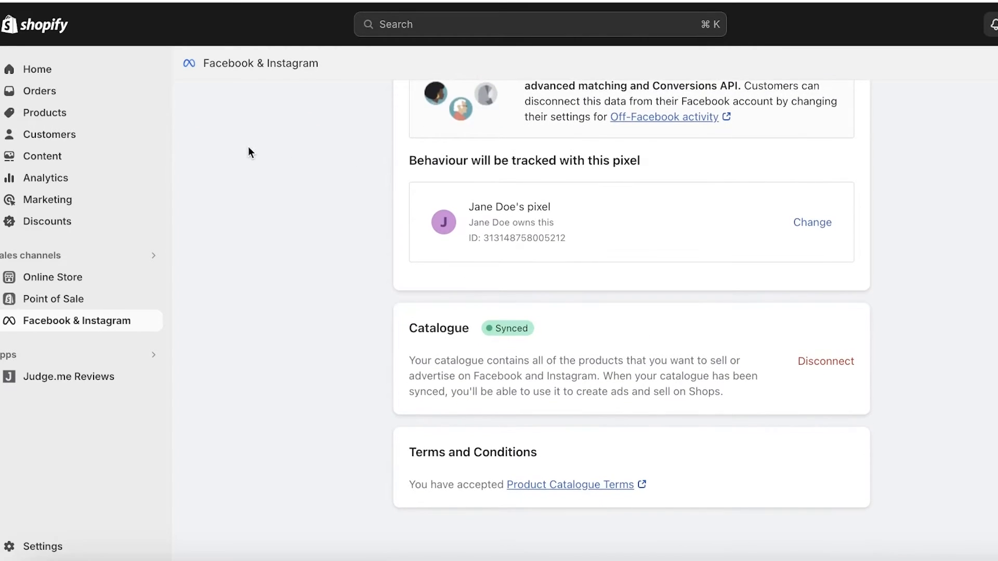
left_click(292, 89)
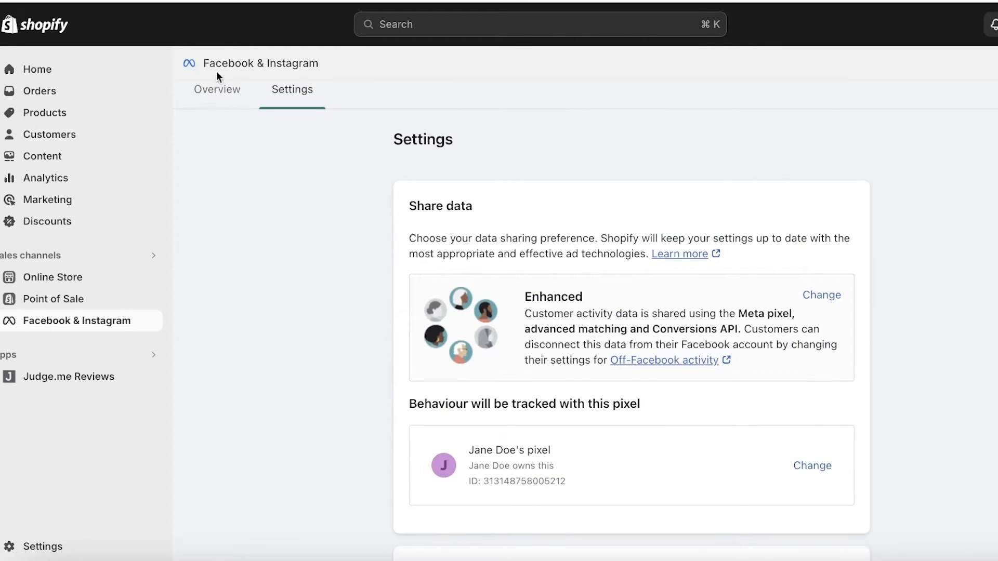
left_click(217, 89)
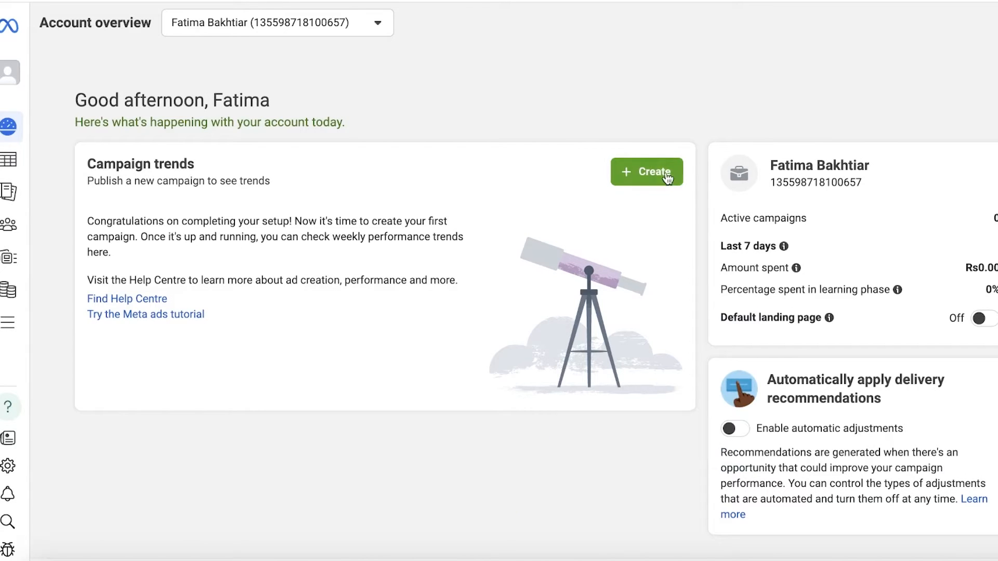
mouse_move(614, 190)
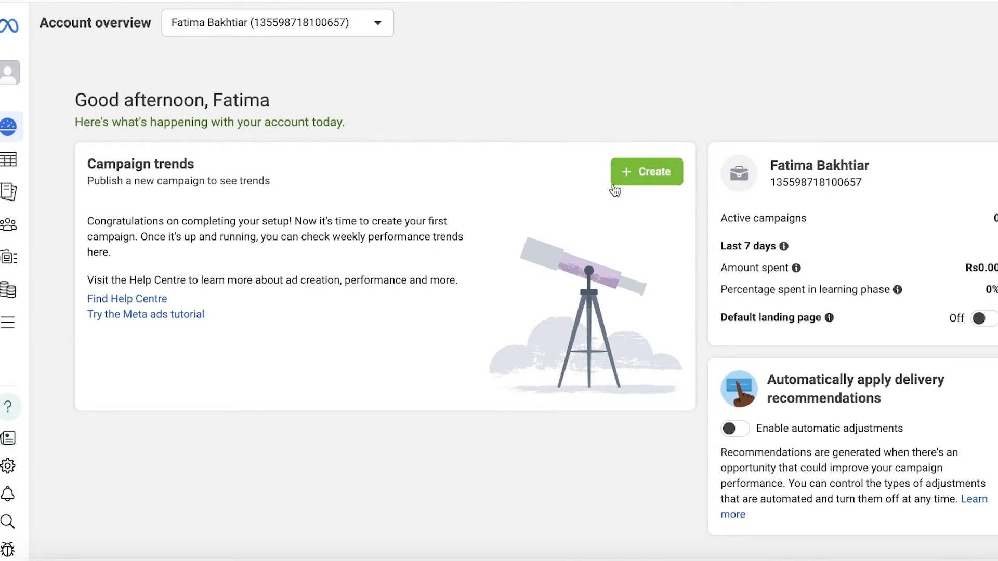
- Create a new campaign, settle on the Sales objective and continue to the Advantage+ setup choice
left_click(645, 172)
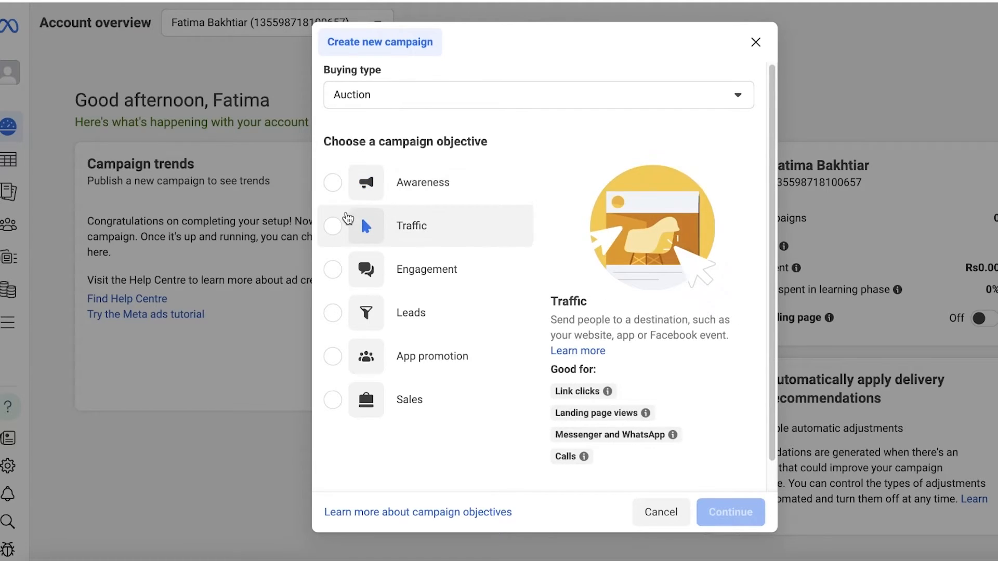
left_click(333, 183)
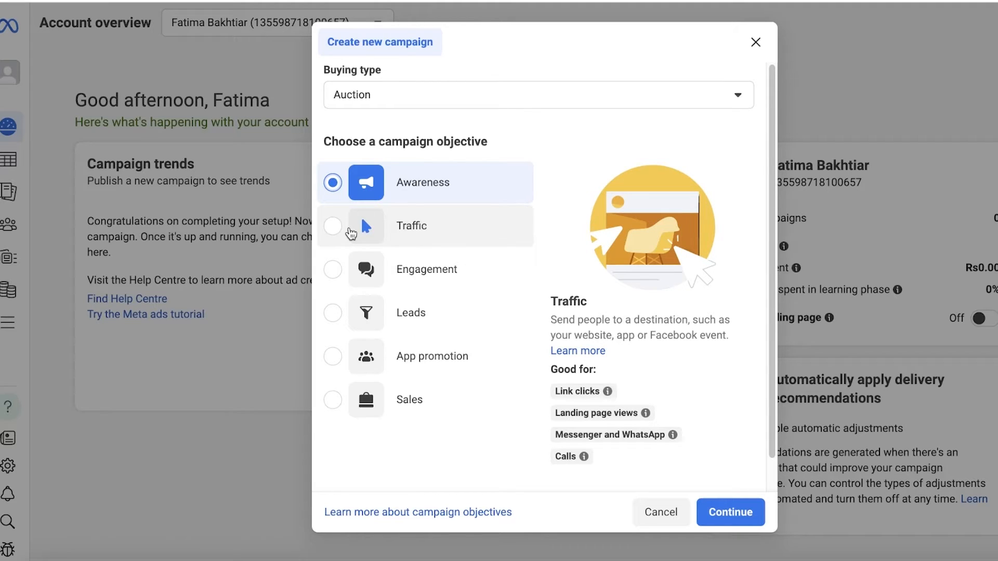
mouse_move(349, 239)
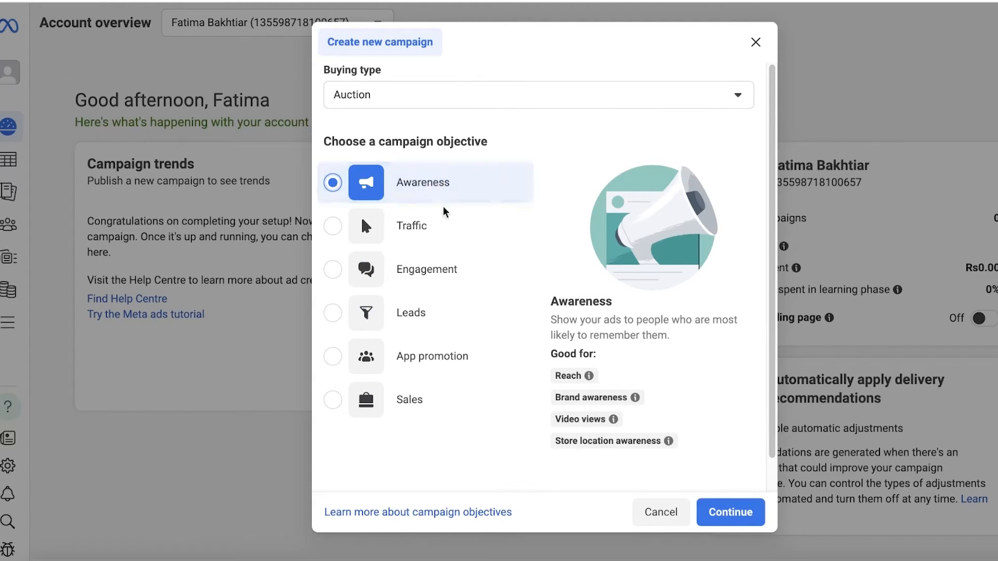
left_click(412, 225)
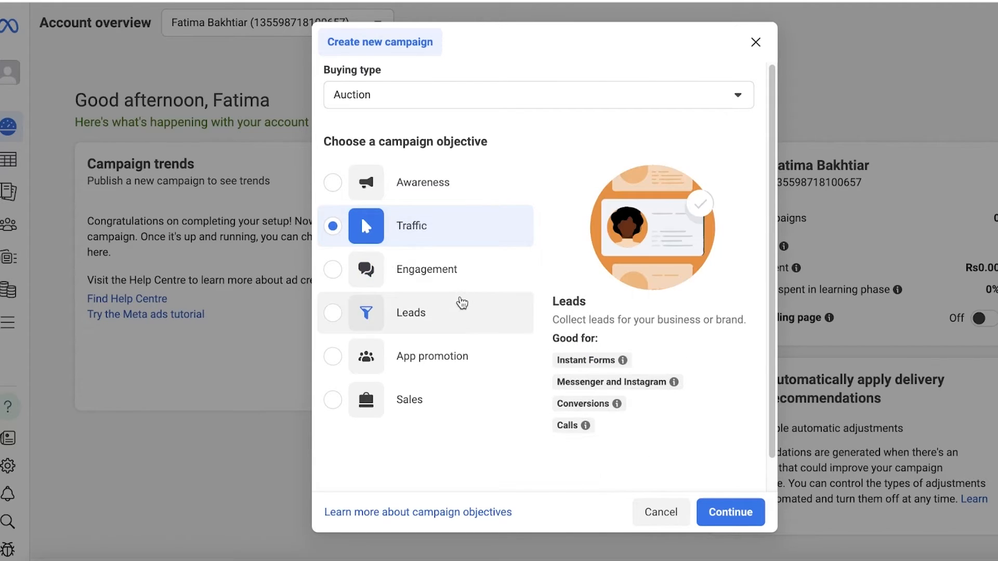
mouse_move(443, 355)
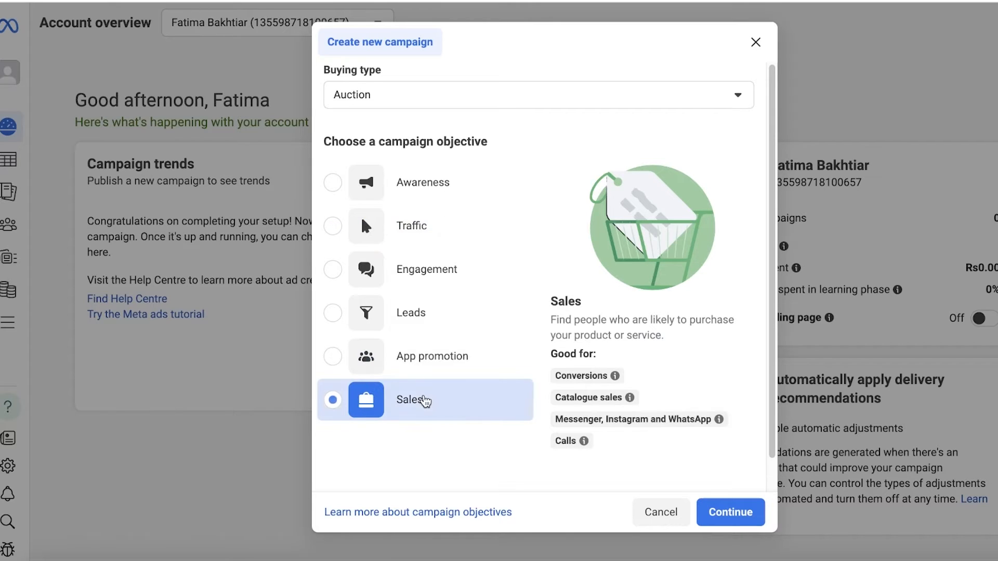
mouse_move(571, 248)
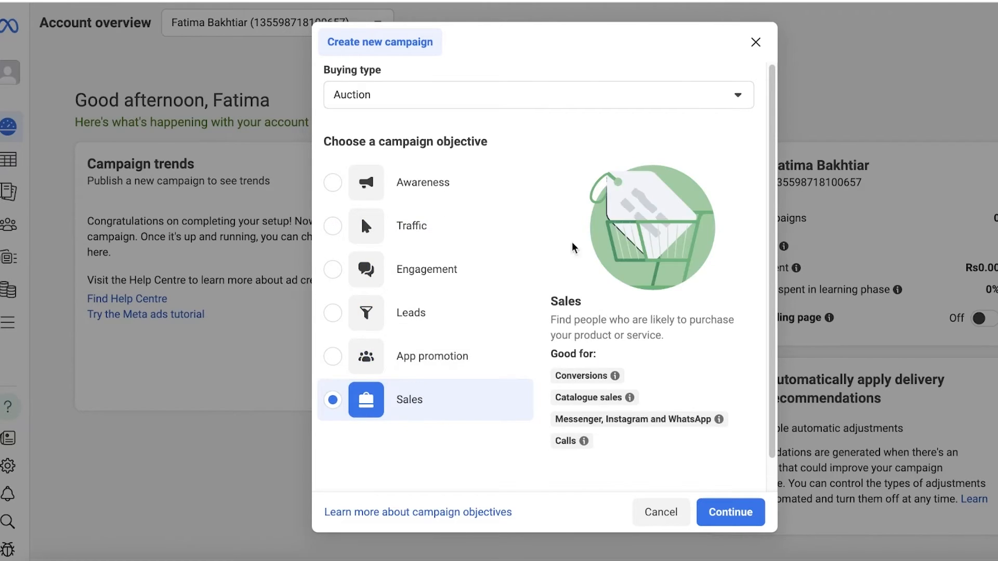
mouse_move(419, 434)
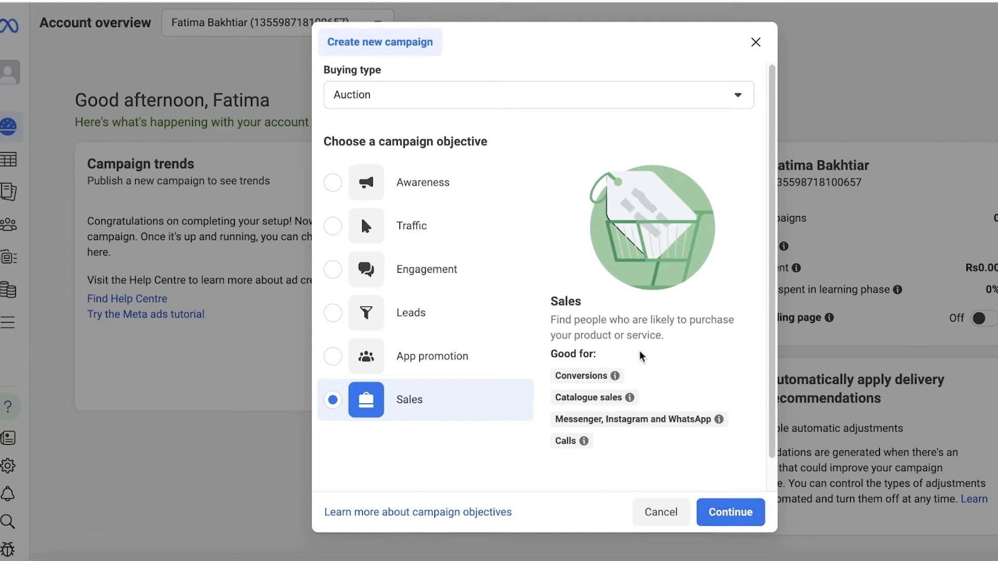
mouse_move(637, 419)
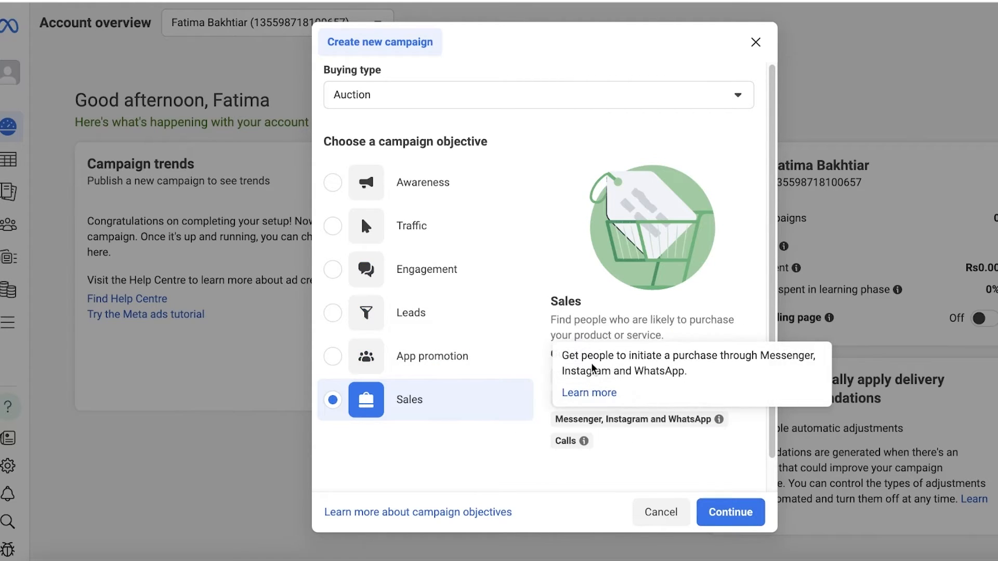
left_click(730, 512)
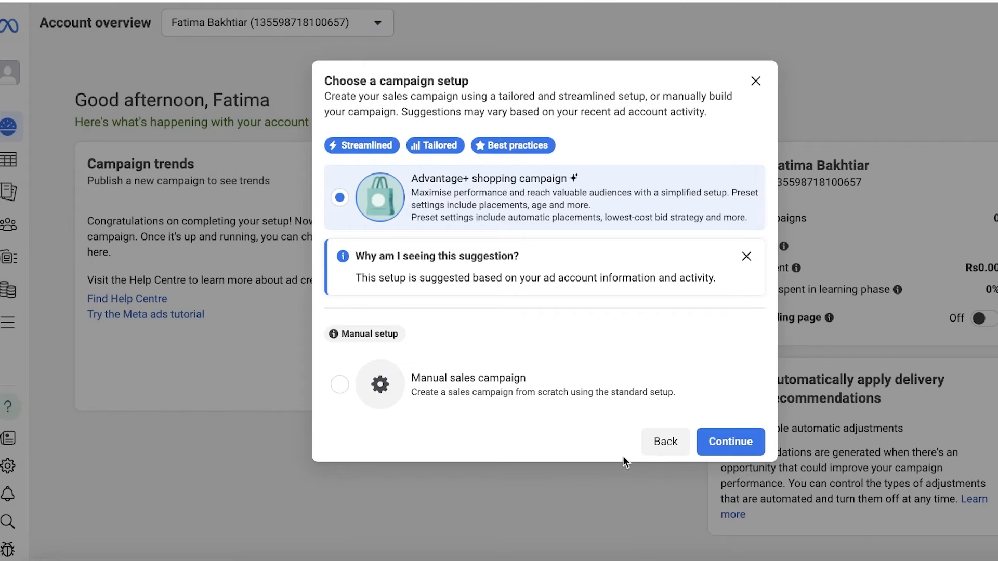
mouse_move(730, 442)
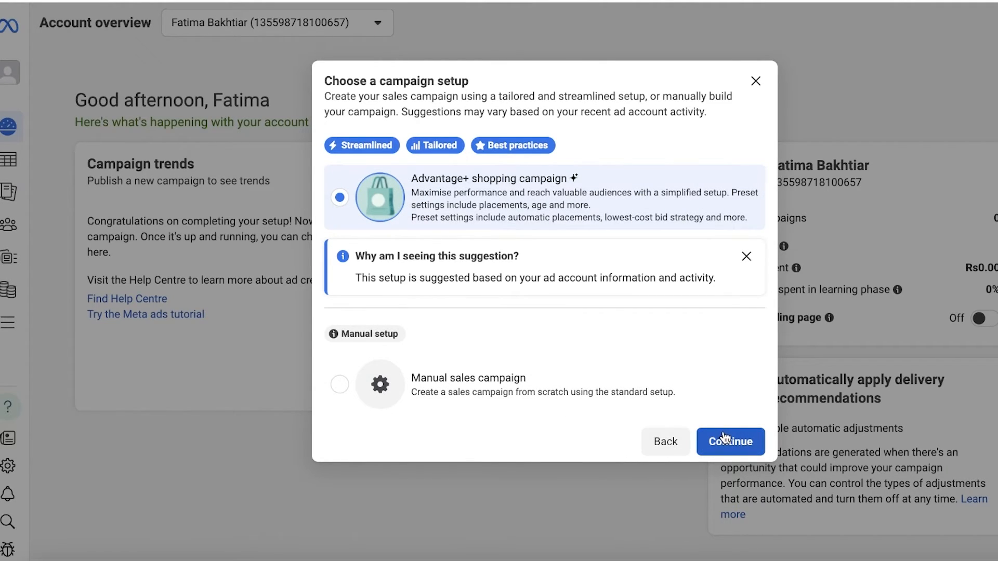
- Continue into the Advantage+ shopping draft and keep Website as the conversion location
left_click(730, 442)
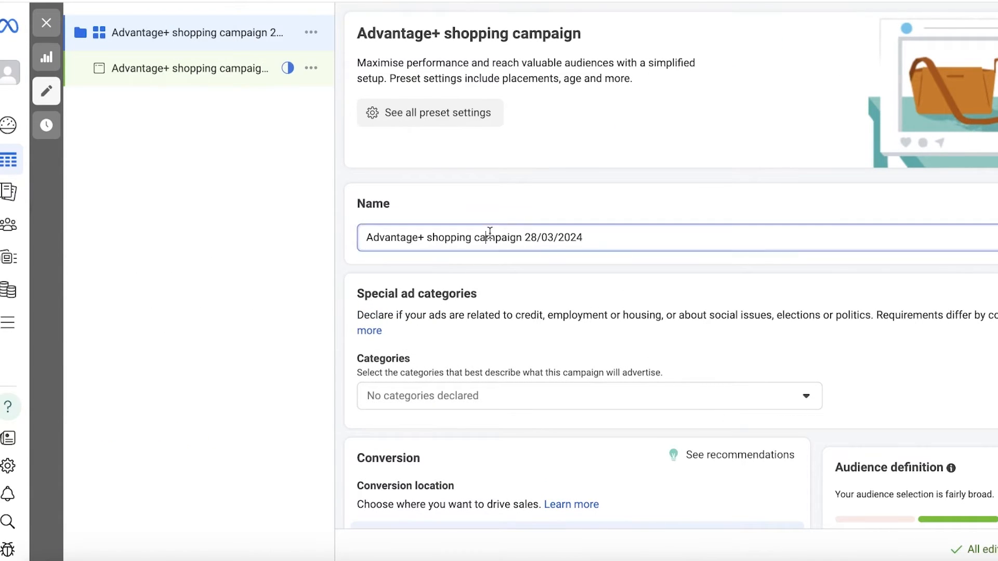
scroll("down", 3)
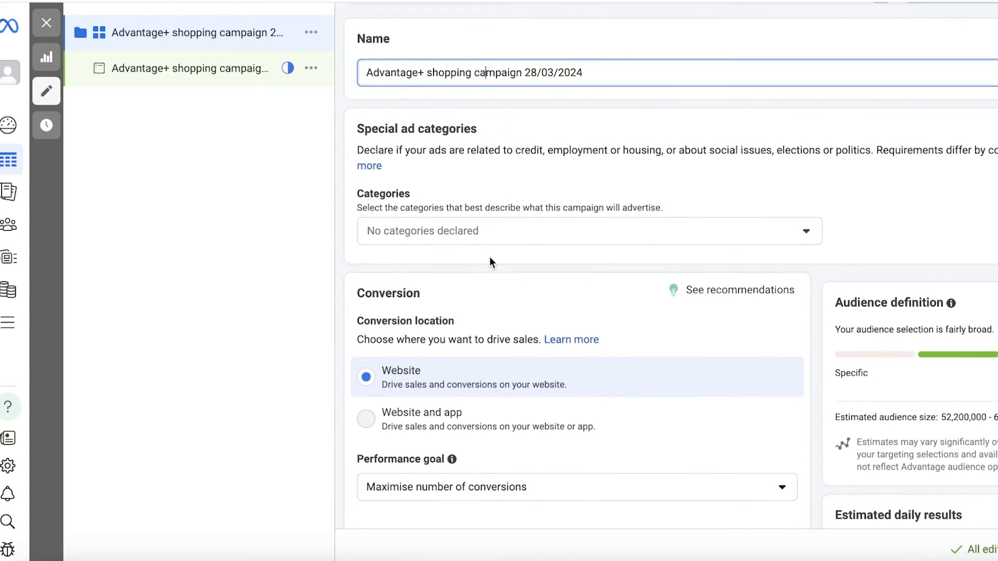
scroll("down", 3)
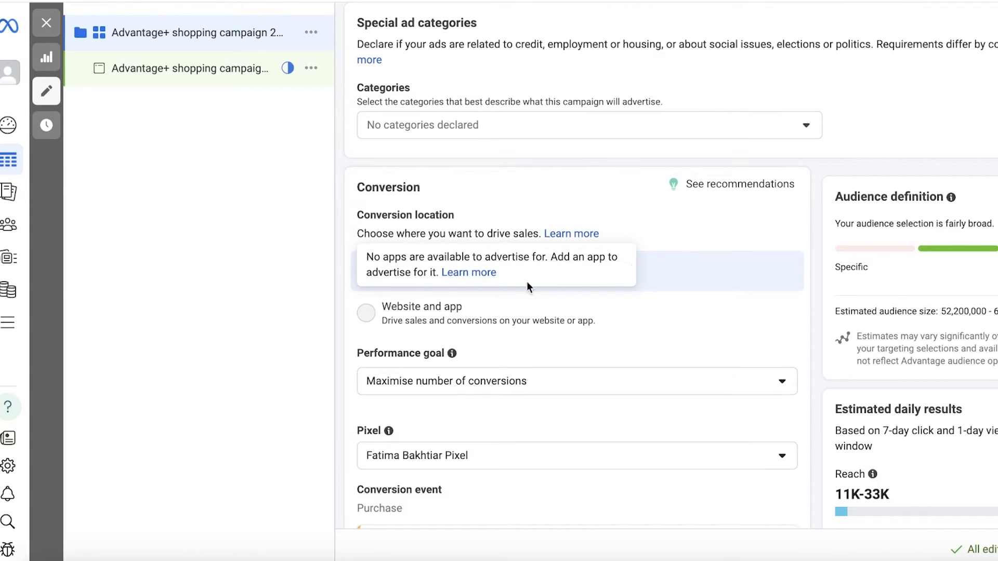
left_click(365, 271)
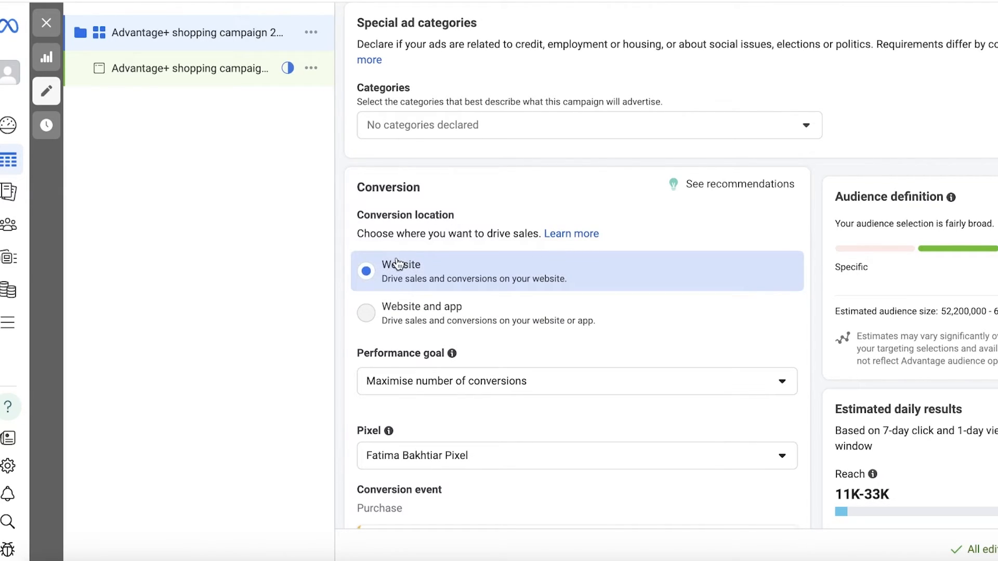
- Check the store's pixel in the Pixel field and review down to Budget scheduling
scroll("down", 3)
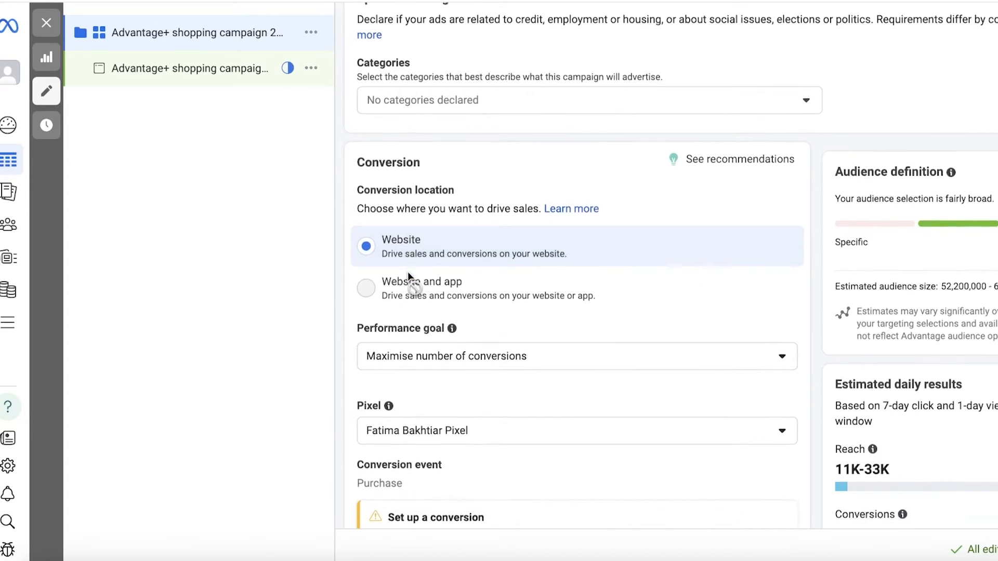
left_click(574, 355)
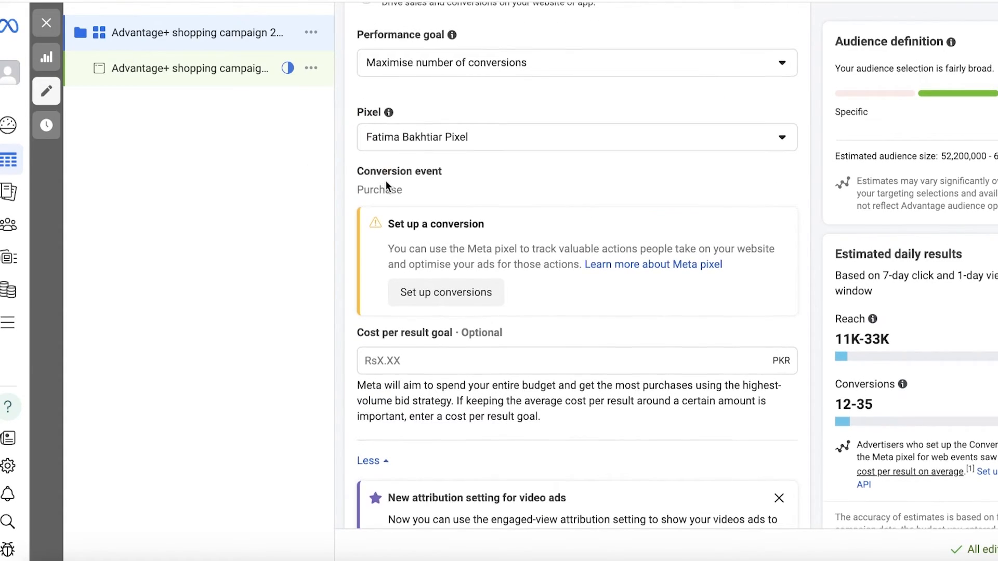
scroll("down", 3)
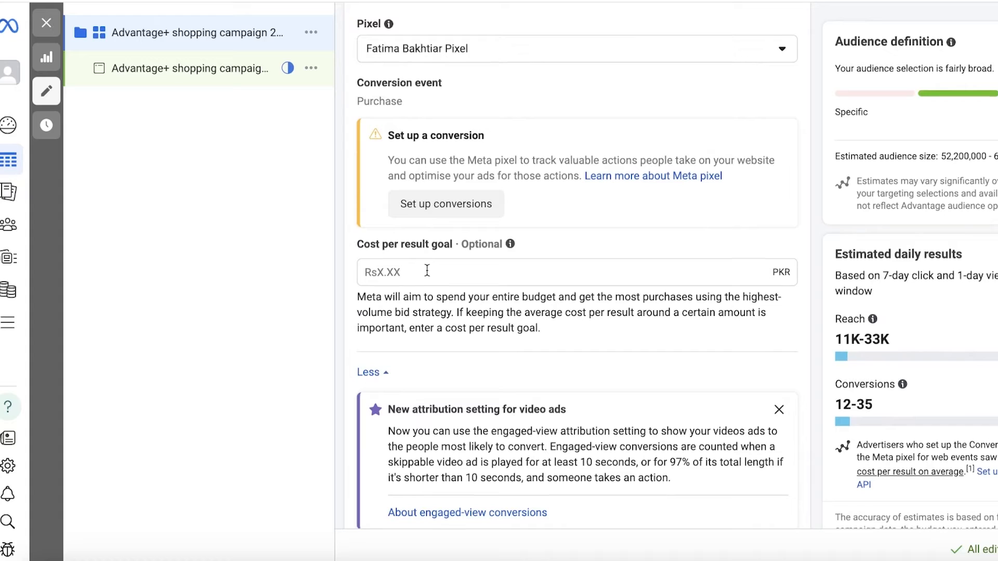
scroll("down", 3)
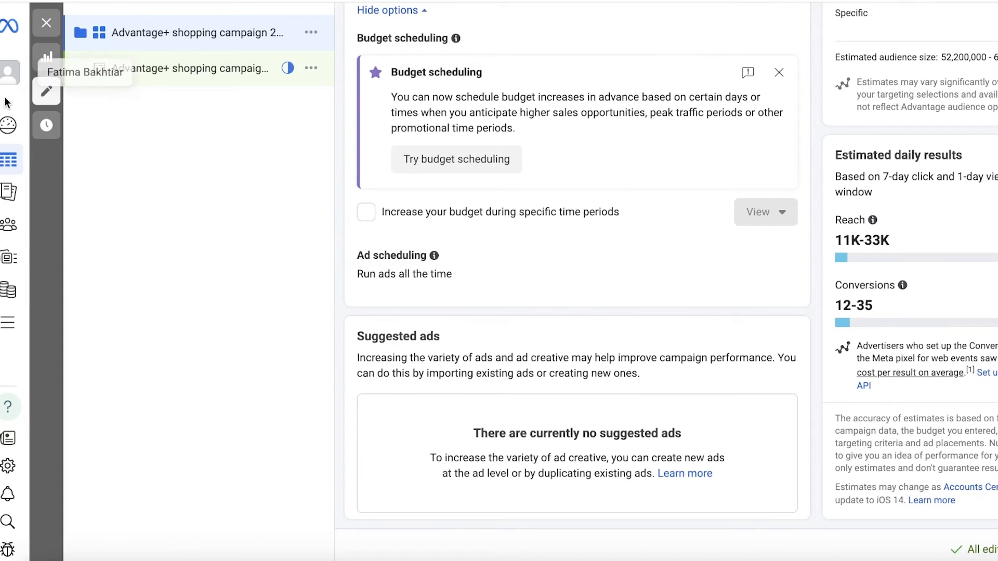
- Switch to the business portfolio and look over its business asset groups and commerce accounts
left_click(10, 72)
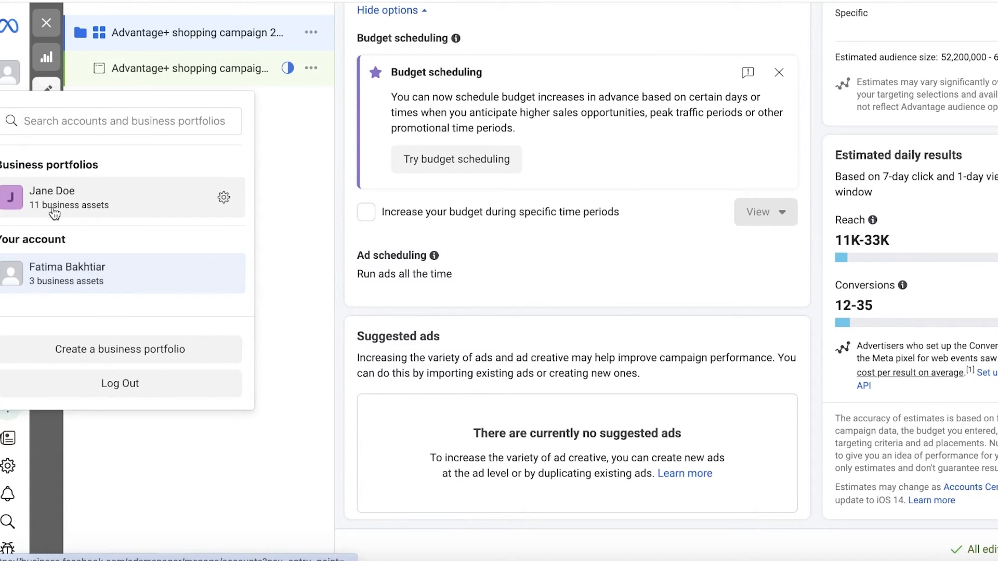
left_click(52, 197)
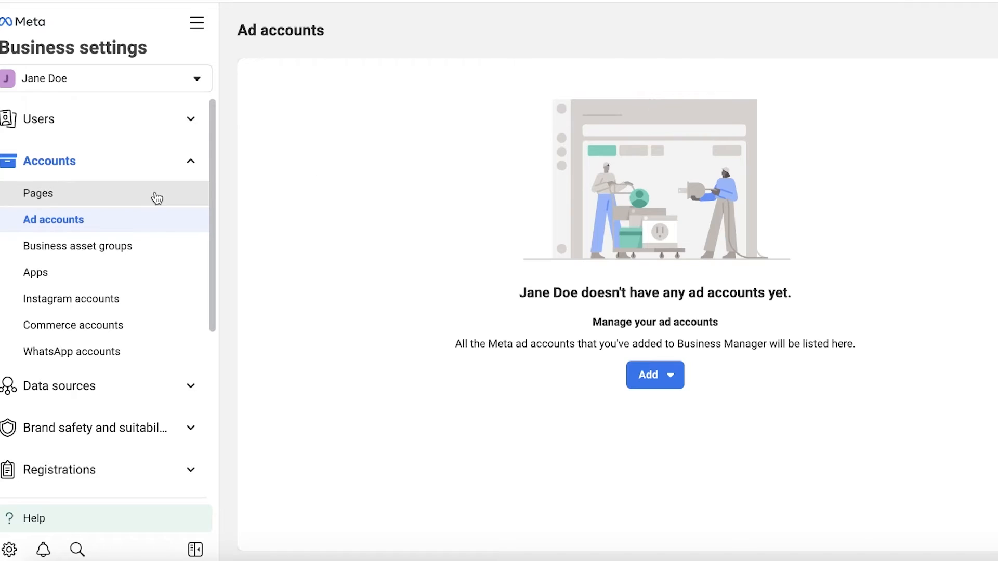
left_click(78, 246)
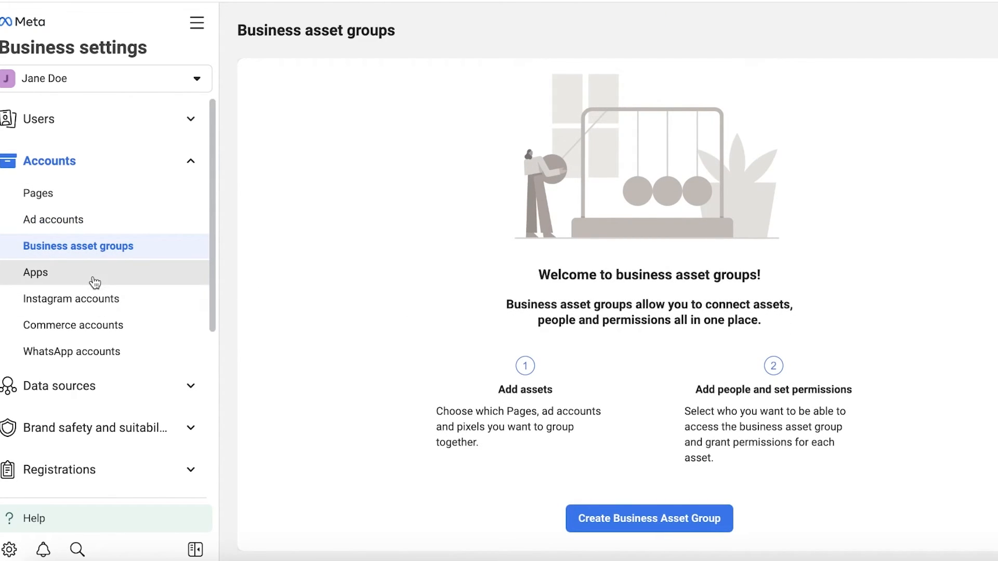
left_click(73, 325)
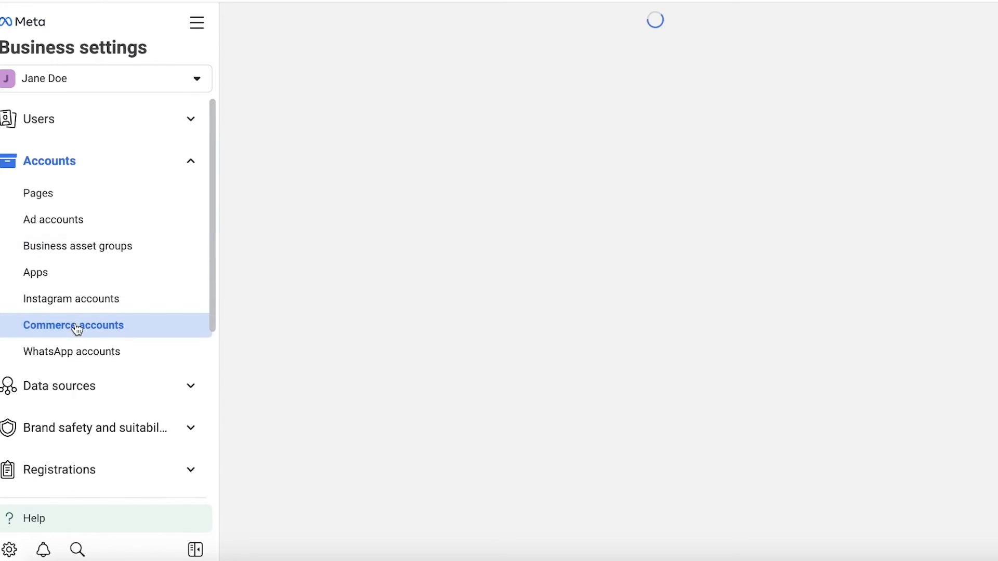
- Review the portfolio's pages and ad accounts, then bring up the All tools menu
left_click(37, 193)
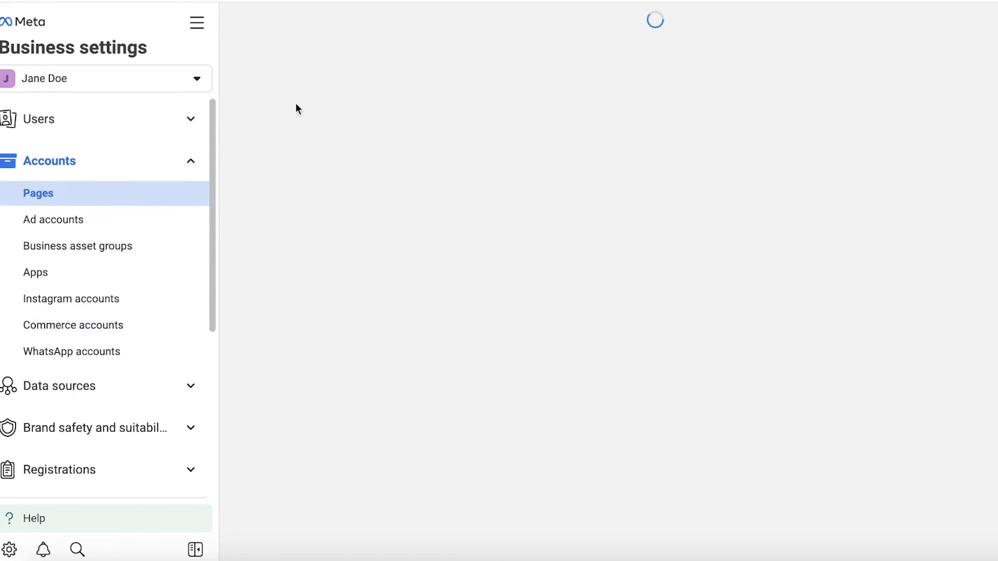
left_click(38, 193)
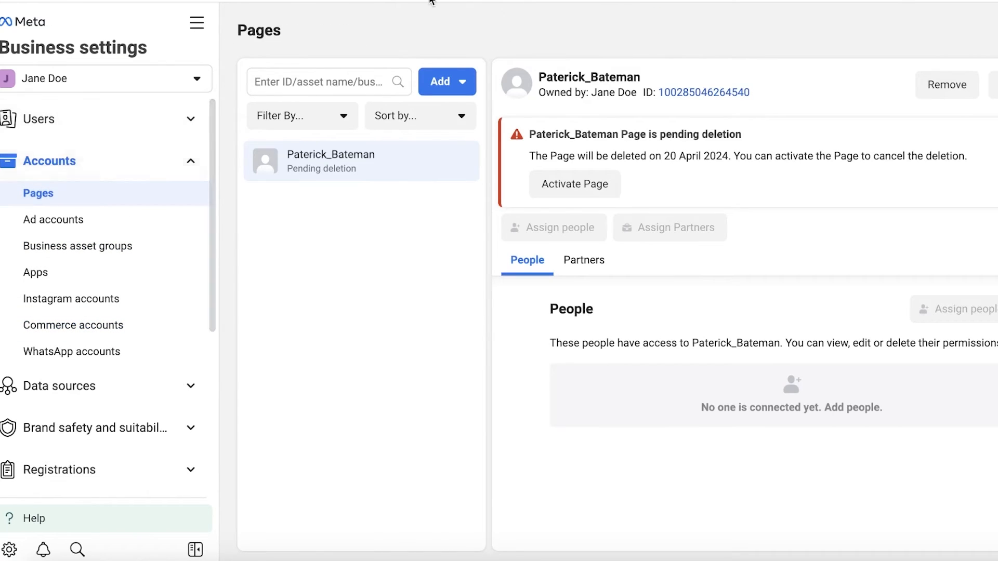
left_click(53, 219)
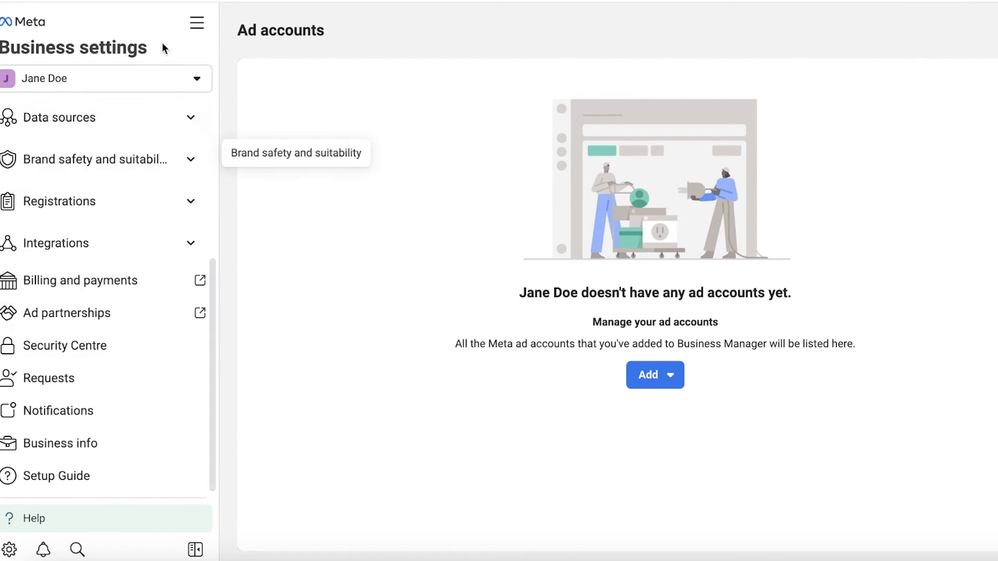
left_click(196, 22)
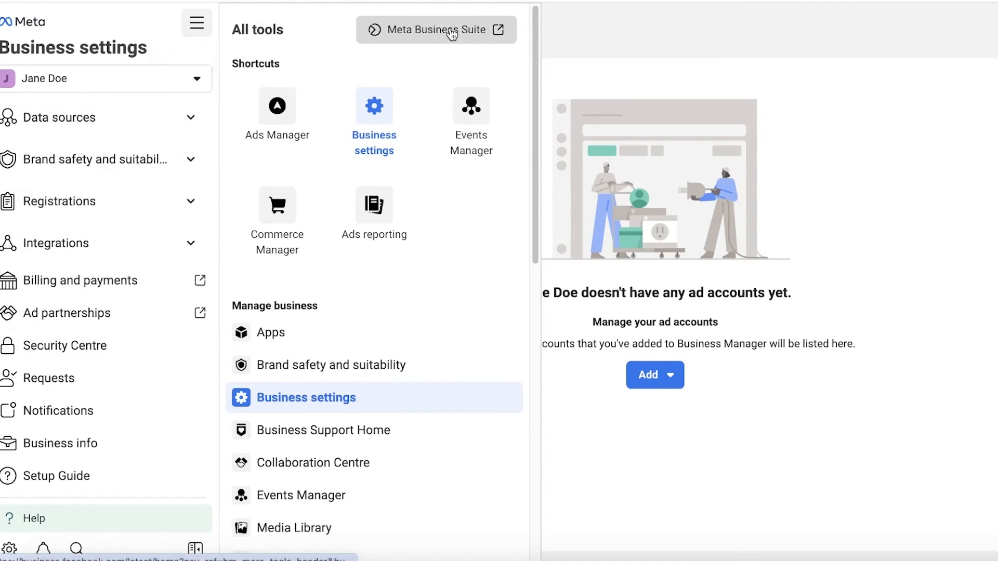
- View the Meta Business Suite home, then return to Shopify's Online Store themes
left_click(436, 29)
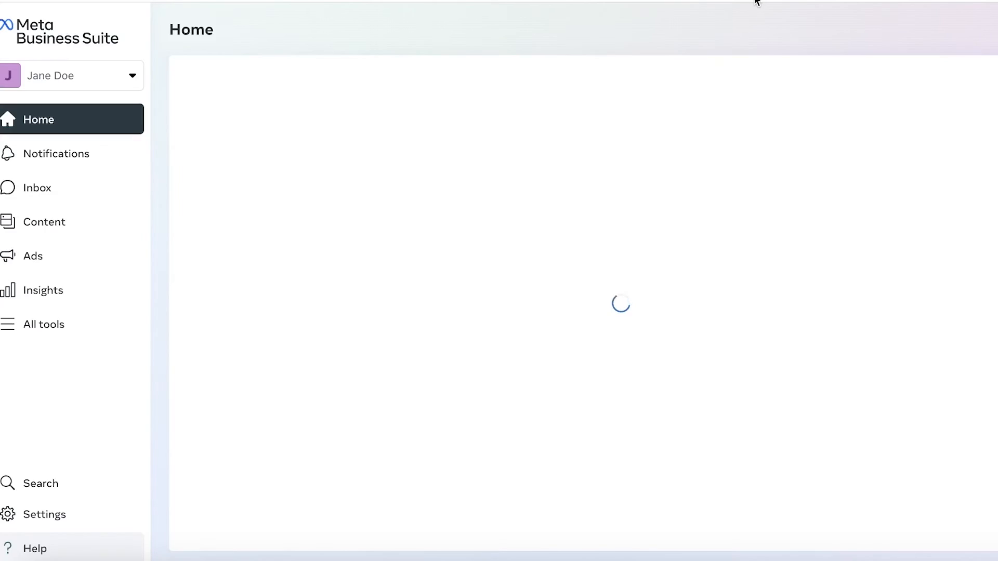
left_click(71, 75)
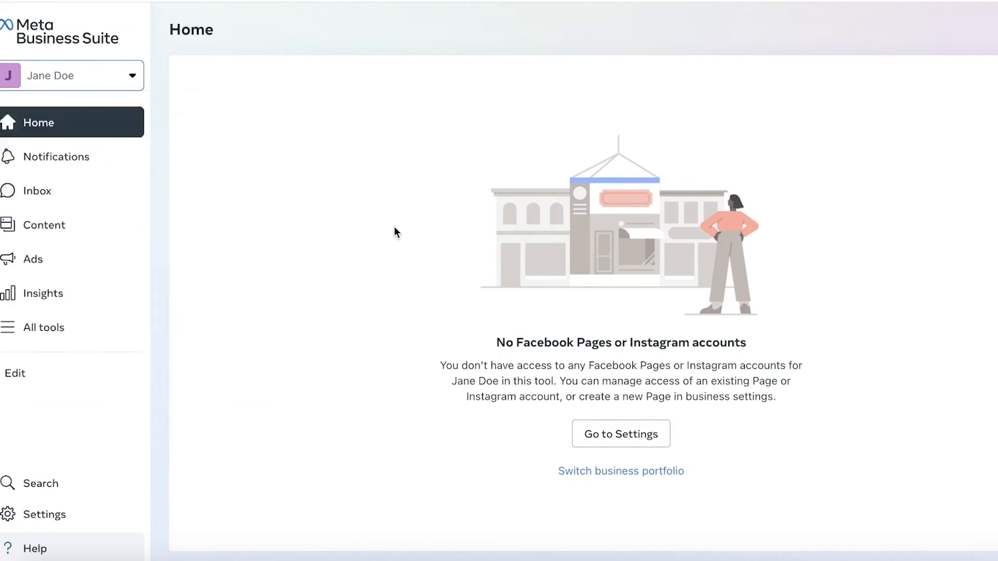
mouse_move(123, 294)
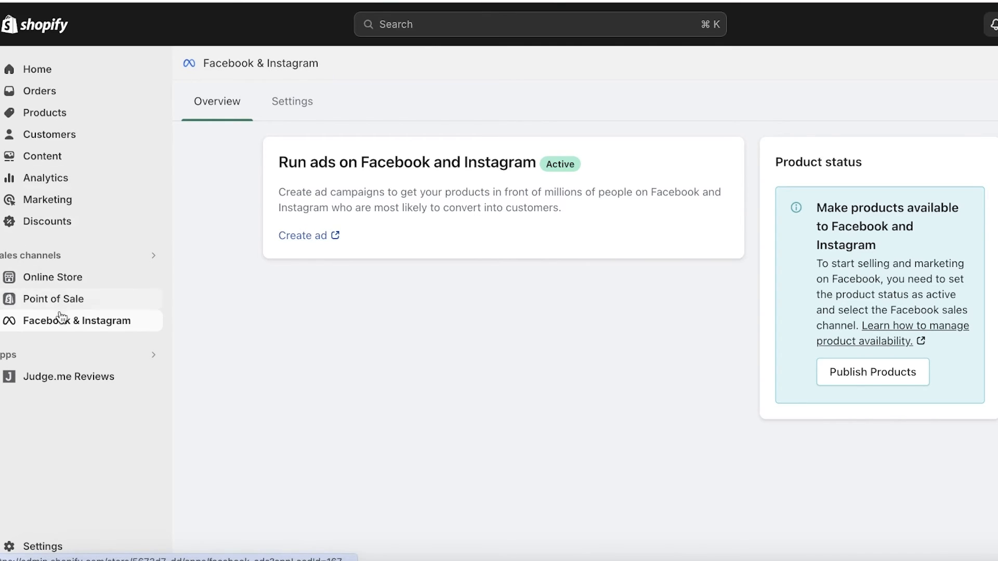
left_click(53, 277)
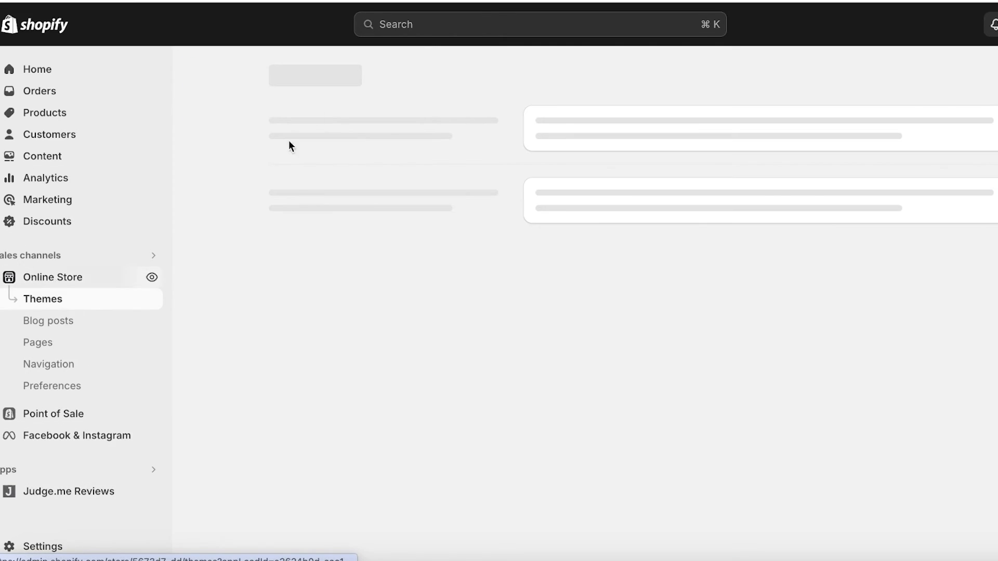